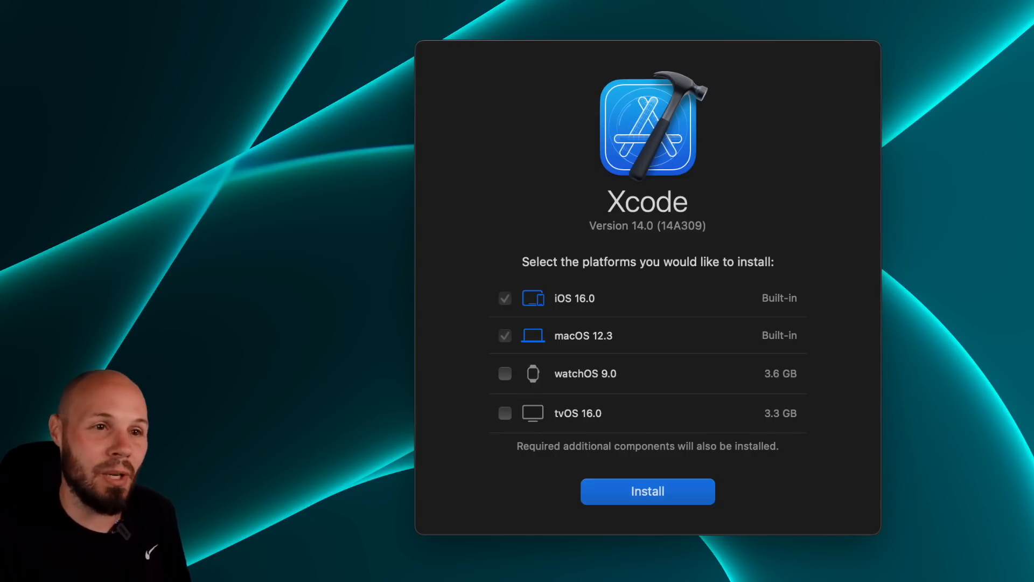
Step: Set the AppIcon-Dark asset to a single-size iOS icon plus all Mac icon sizes
click(648, 491)
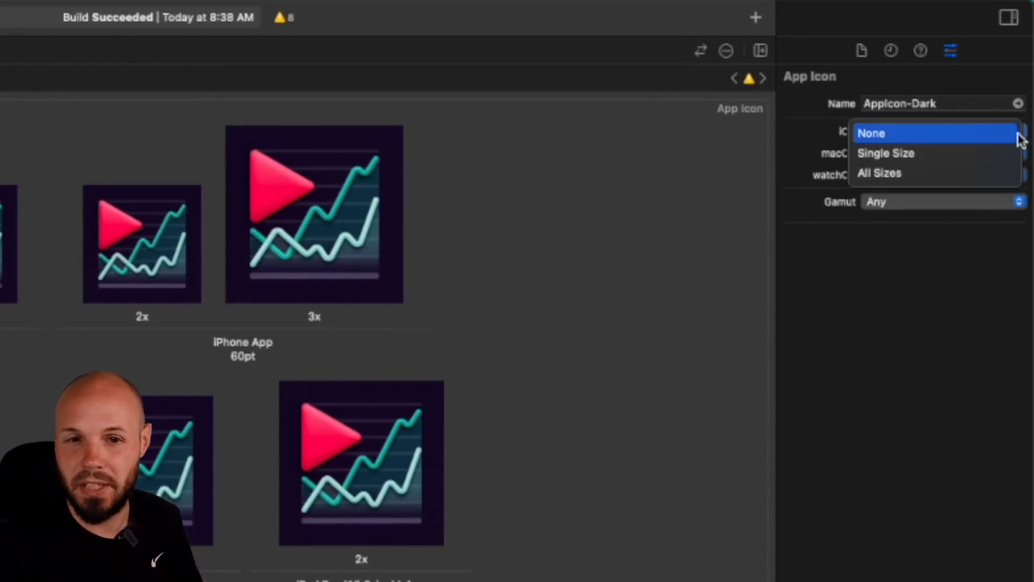
mouse_move(985, 139)
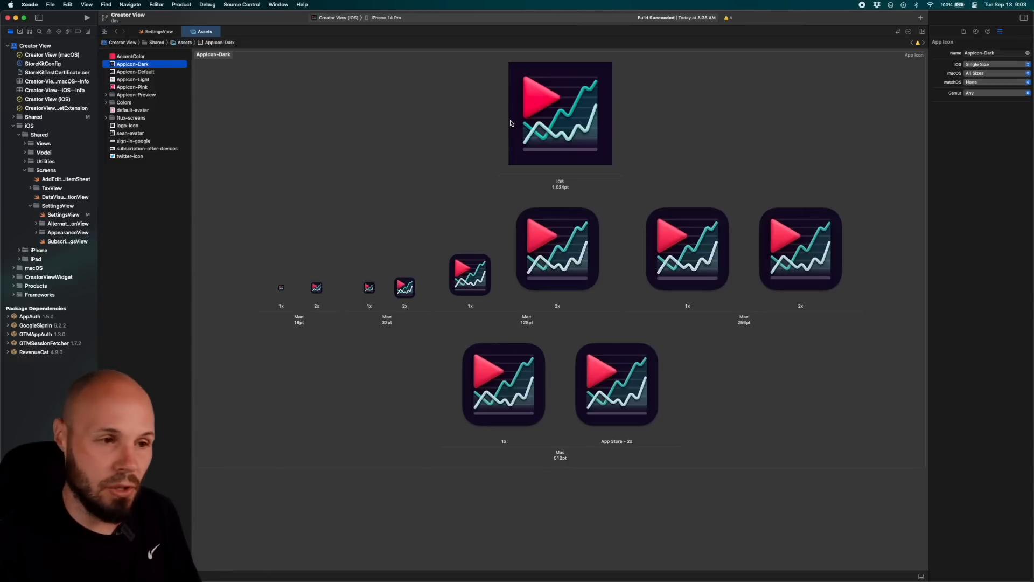
click(156, 31)
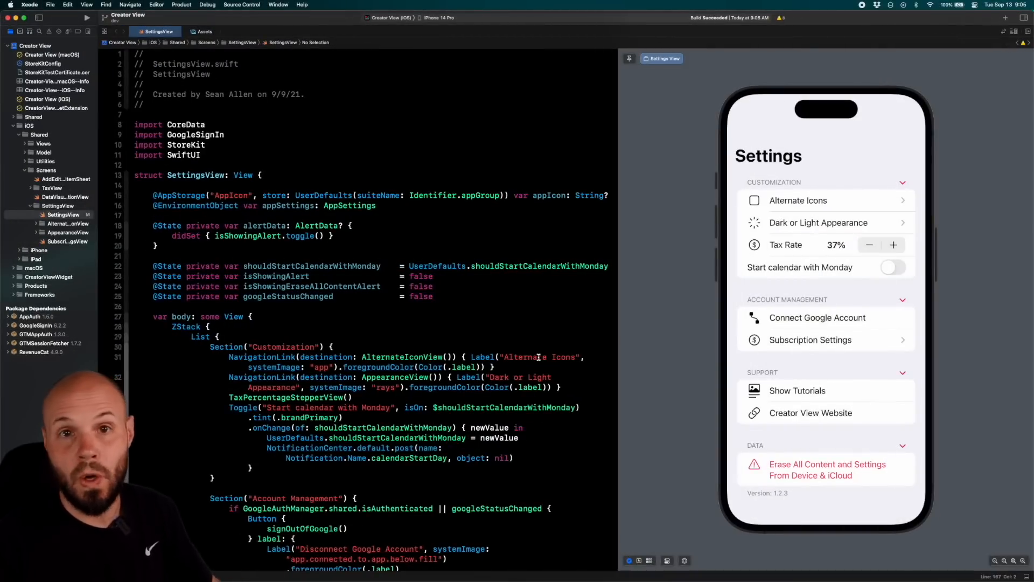
mouse_move(765, 105)
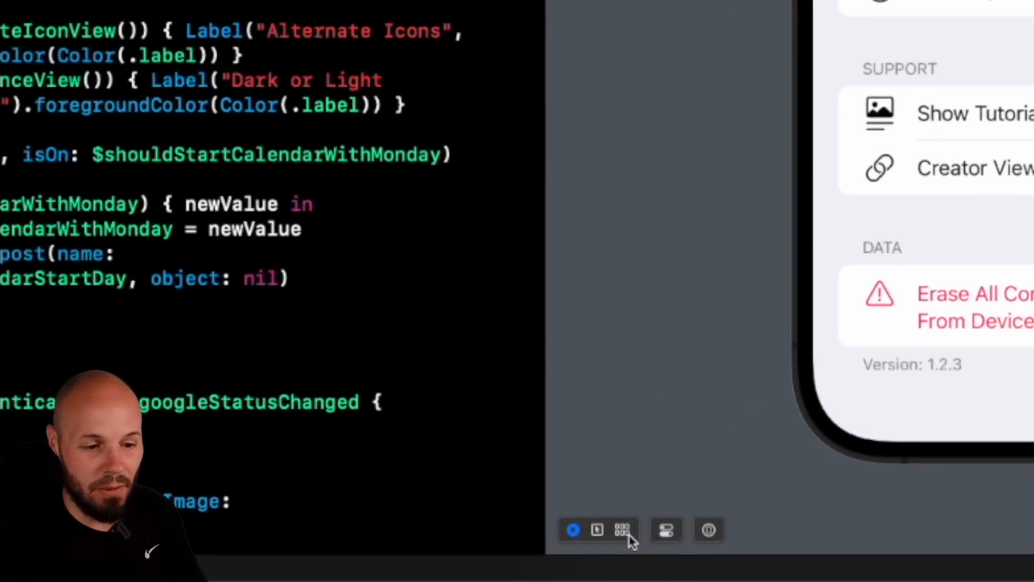
mouse_move(631, 541)
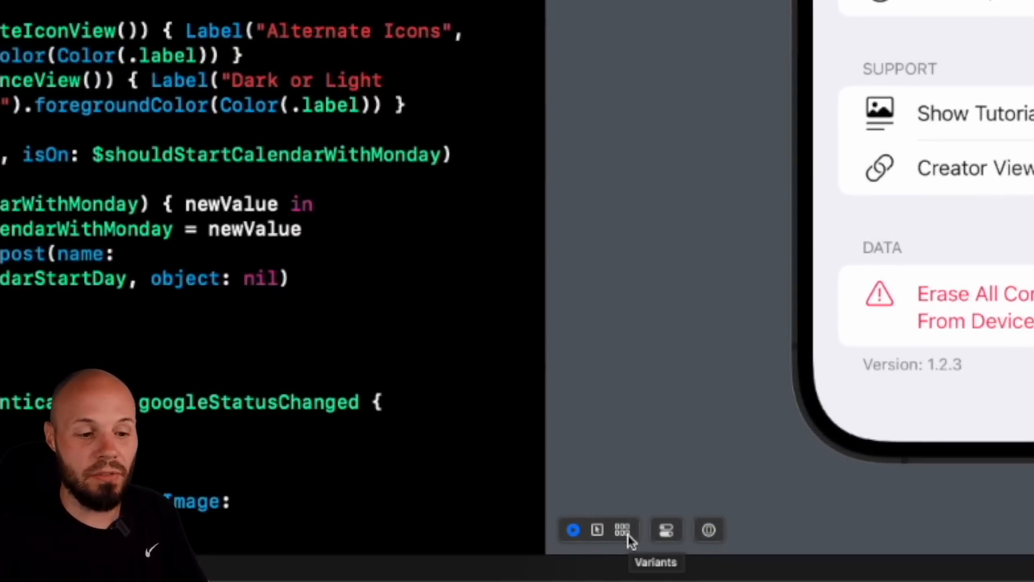
Step: Switch the Settings preview canvas to Color Scheme Variants showing Light and Dark
click(623, 529)
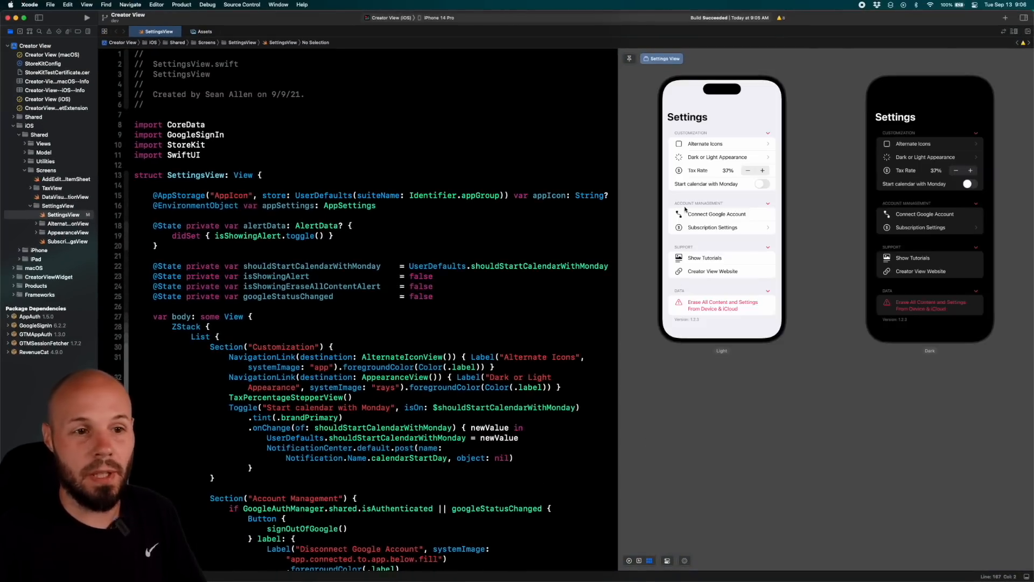
mouse_move(911, 248)
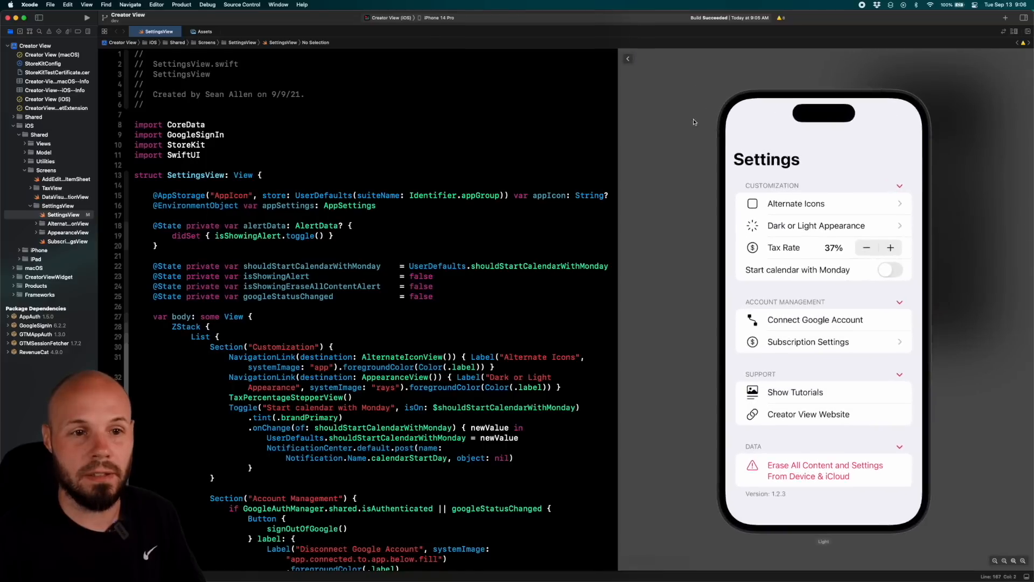
click(648, 560)
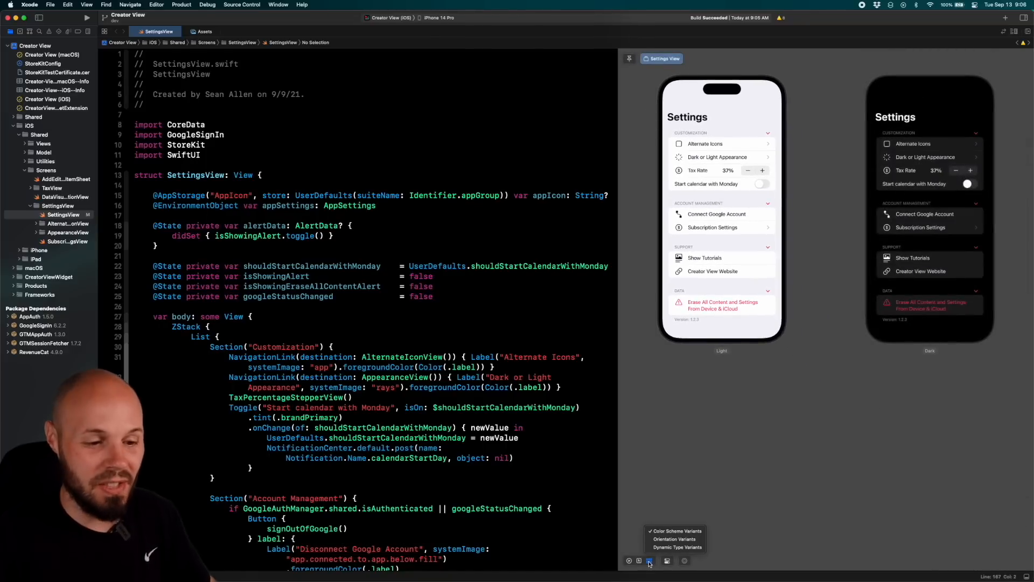
Step: Show Dynamic Type Variants of the Settings preview, then return to a single light-mode iPhone view
click(673, 539)
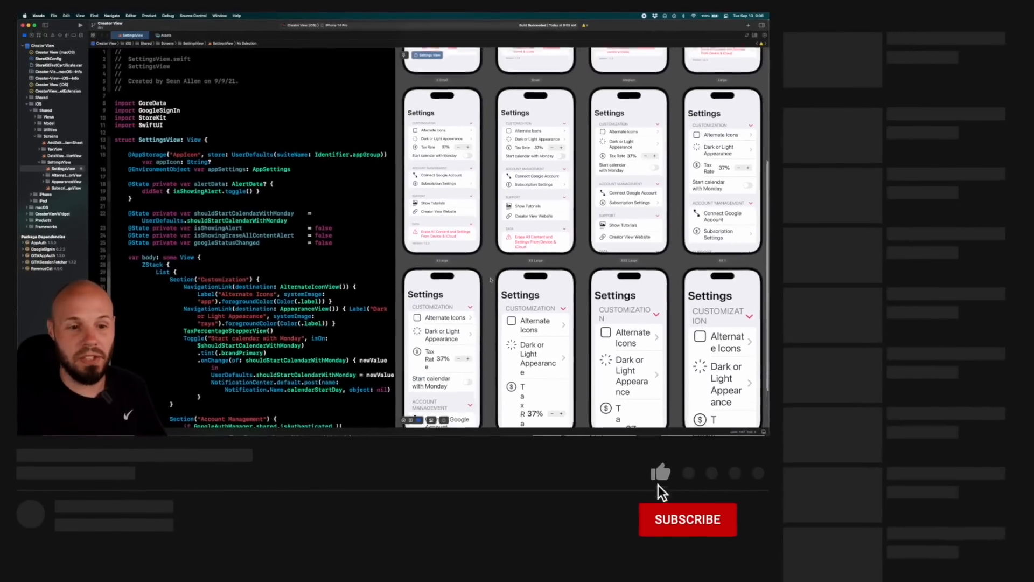
click(661, 473)
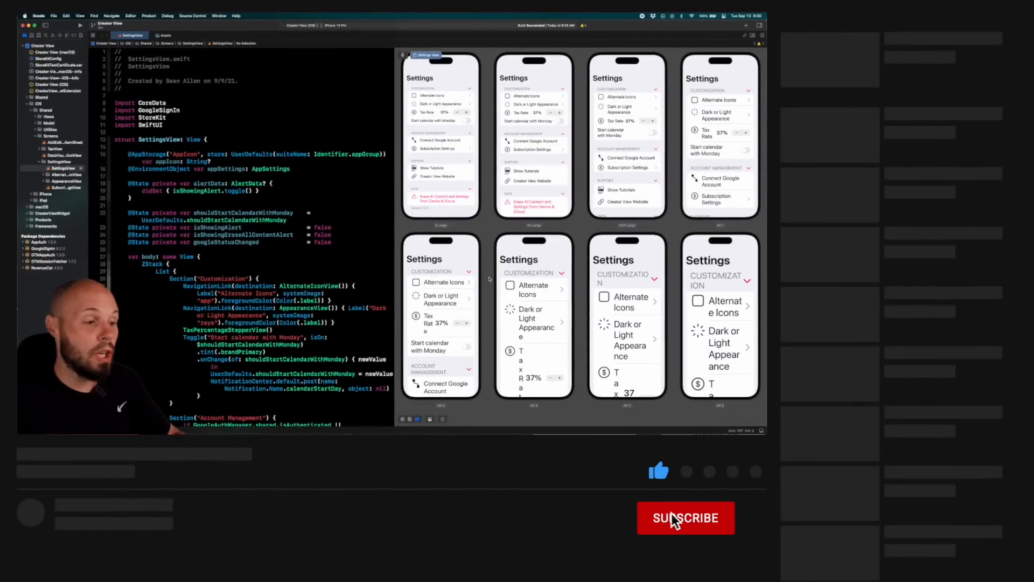
click(686, 518)
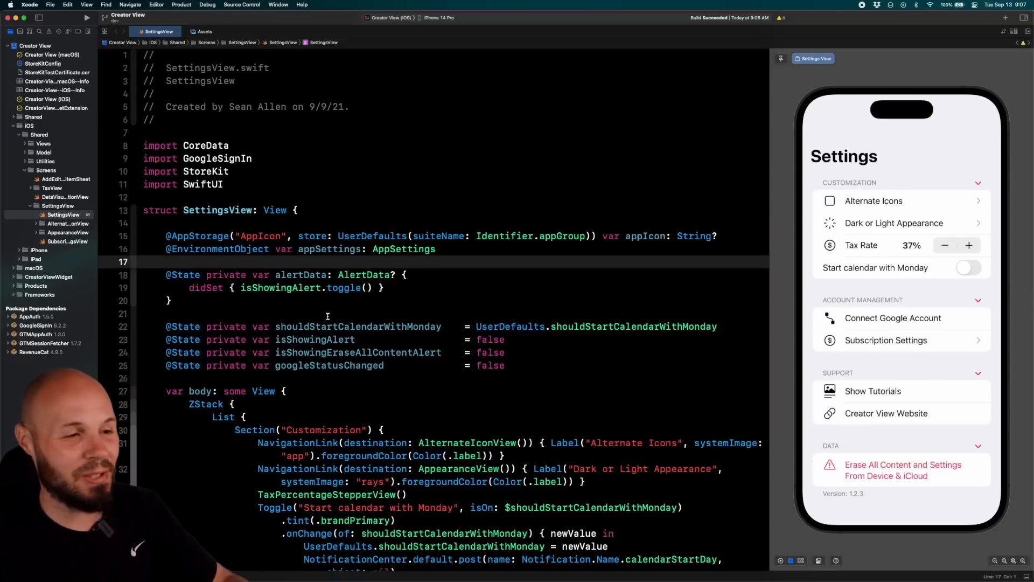
Step: Scroll through SettingsView to its version, build properties and preview provider under sticky headers
scroll(down, 3)
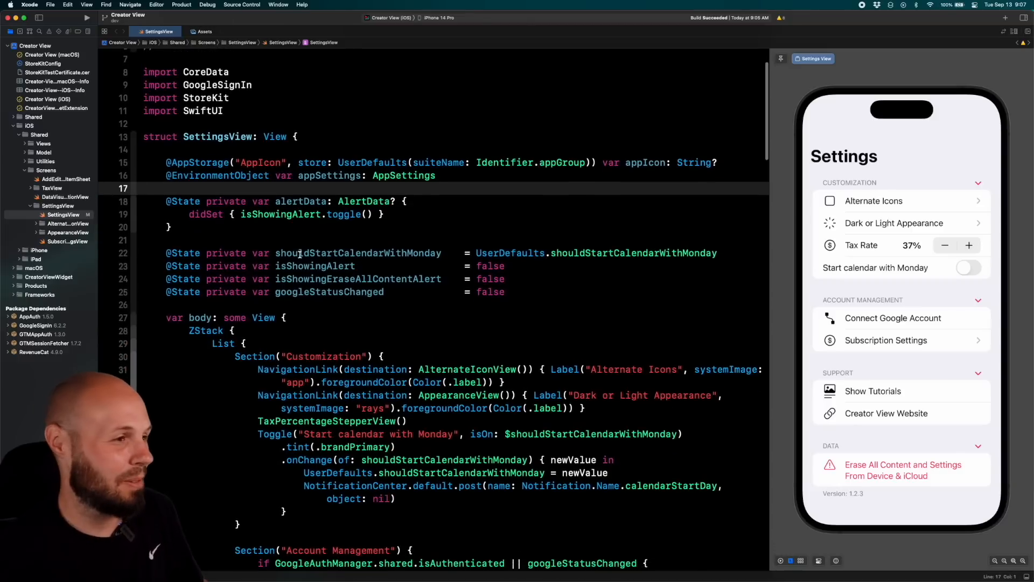
click(386, 213)
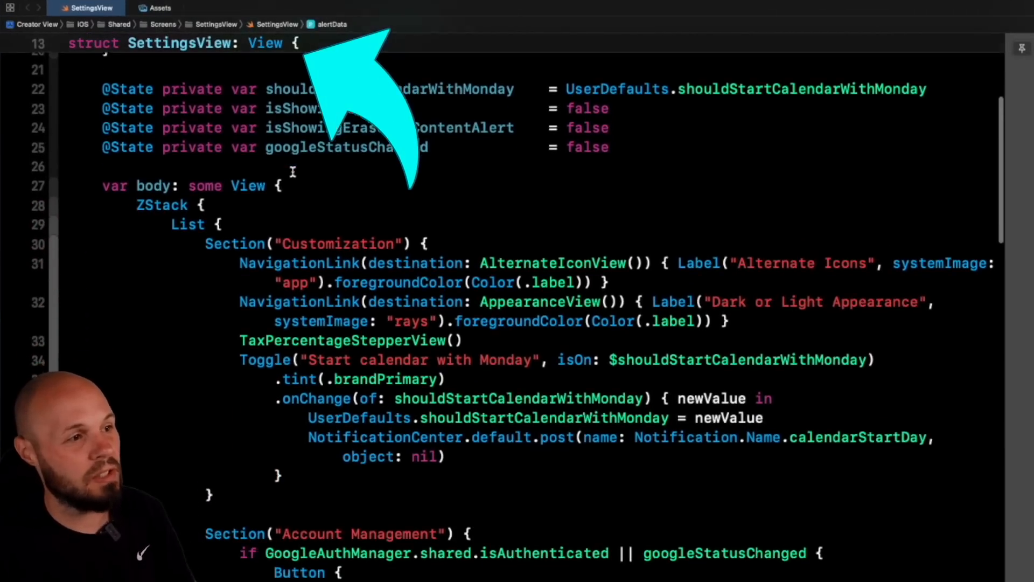
scroll(down, 3)
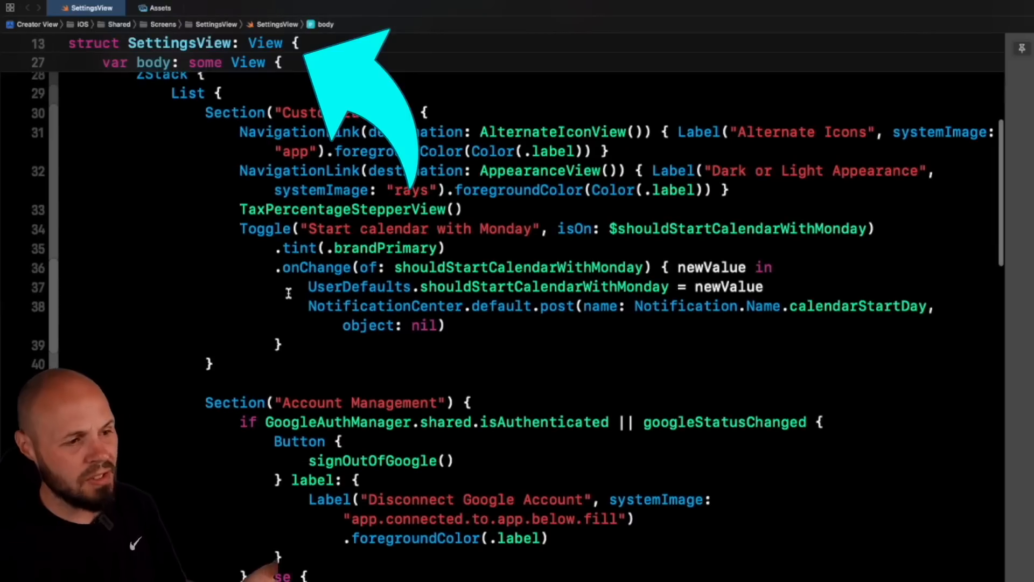
scroll(down, 3)
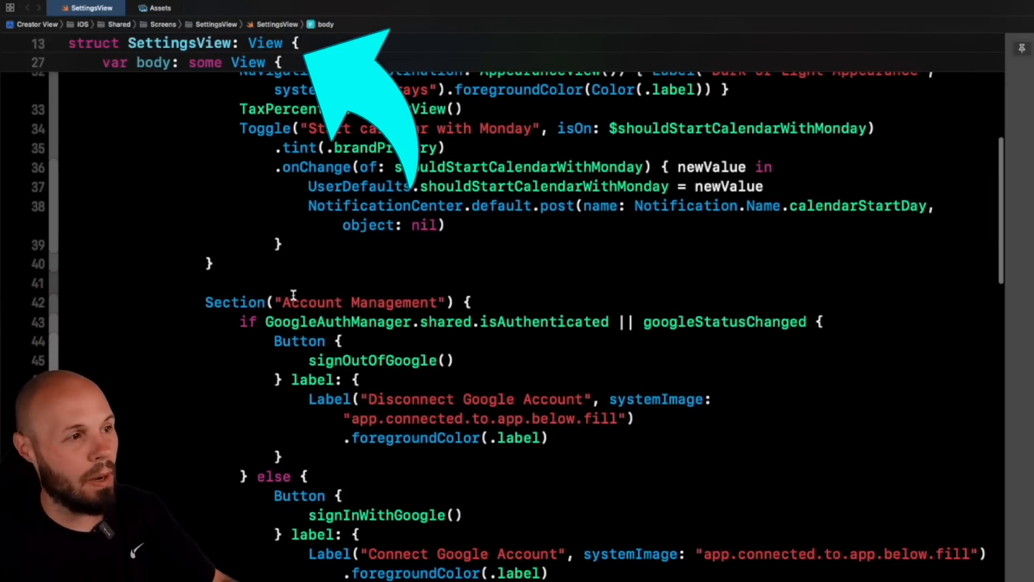
scroll(down, 3)
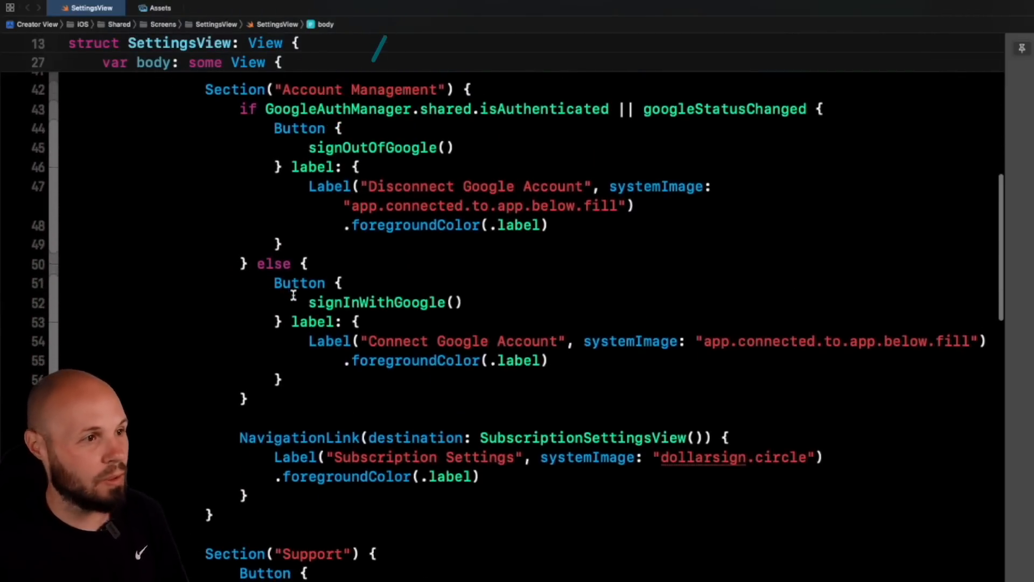
scroll(down, 3)
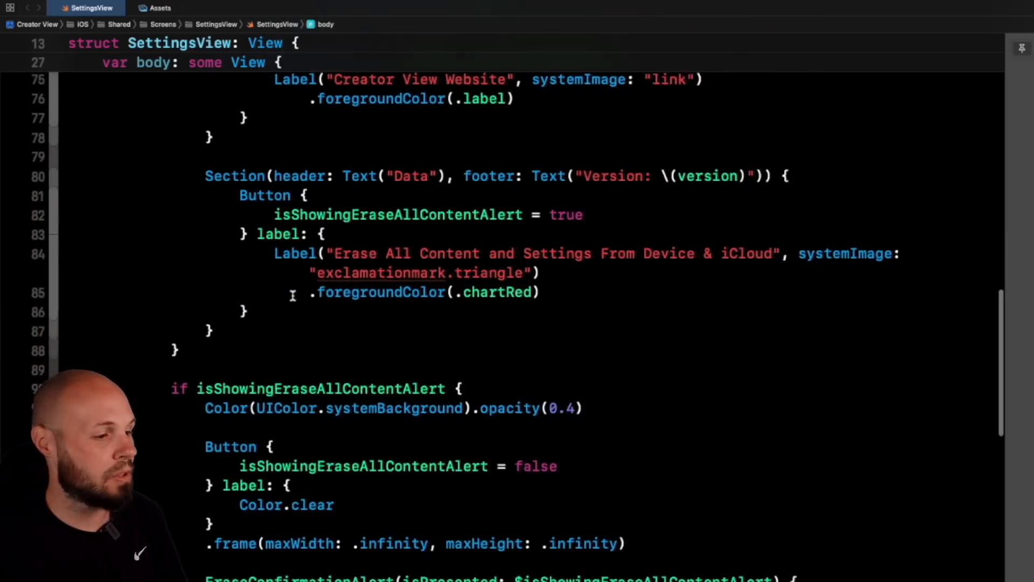
scroll(down, 3)
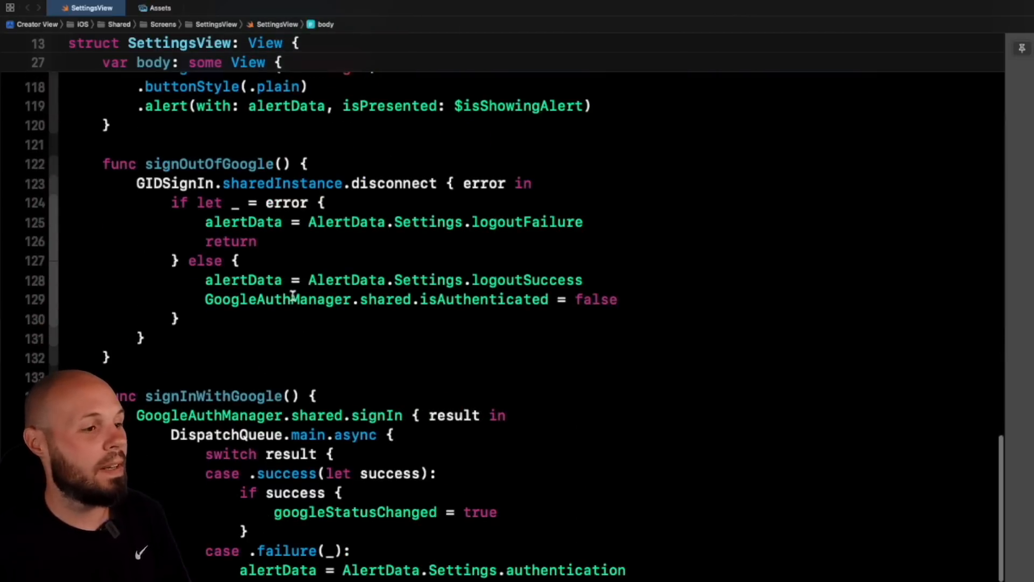
scroll(down, 3)
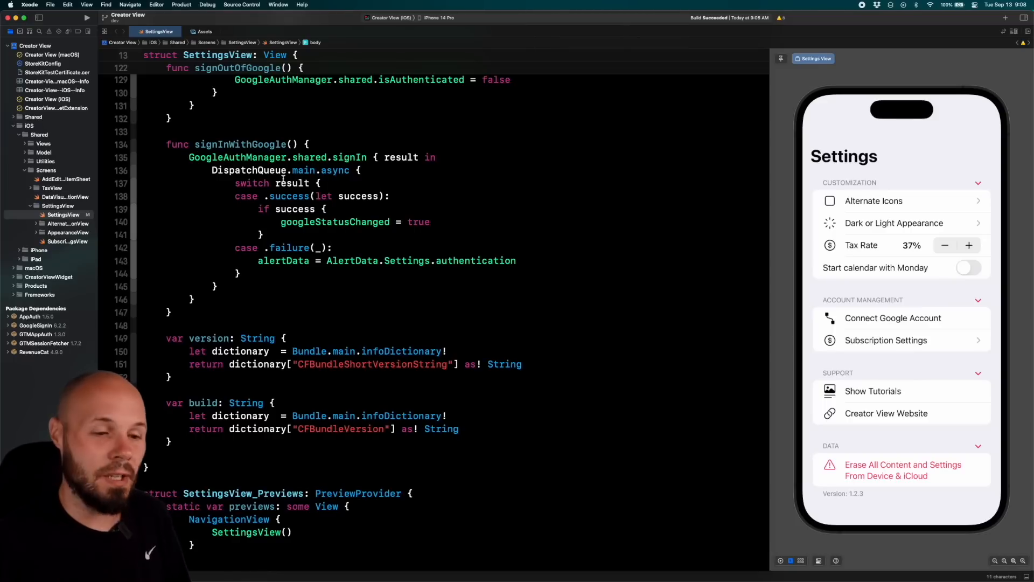
key(Cmd+Shift+L)
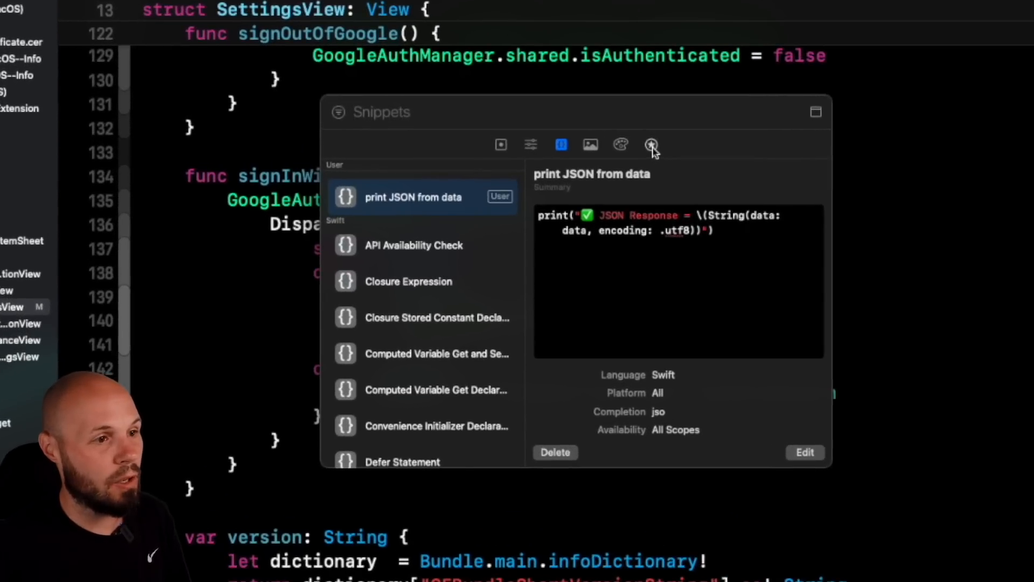
click(651, 144)
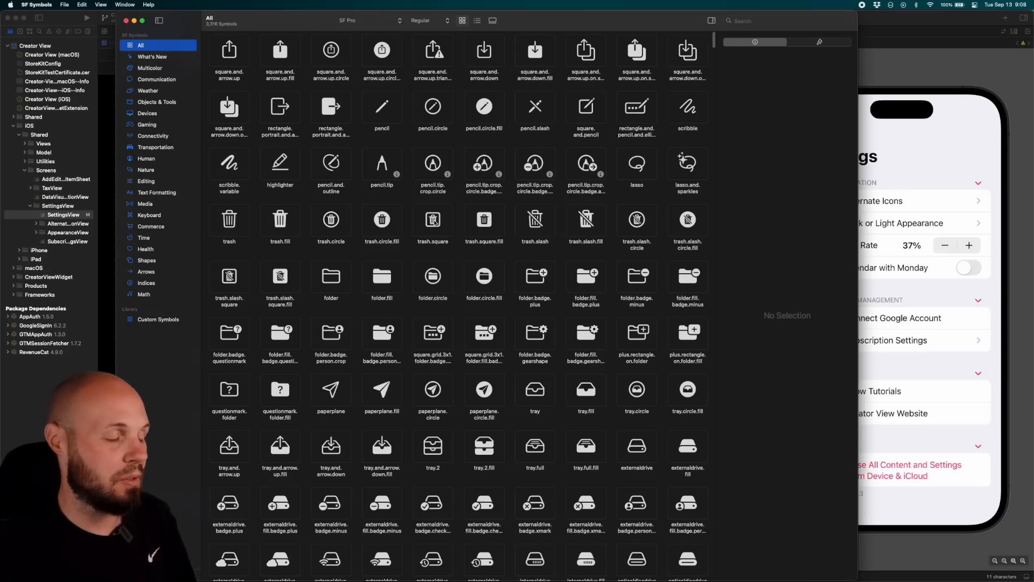
scroll(down, 3)
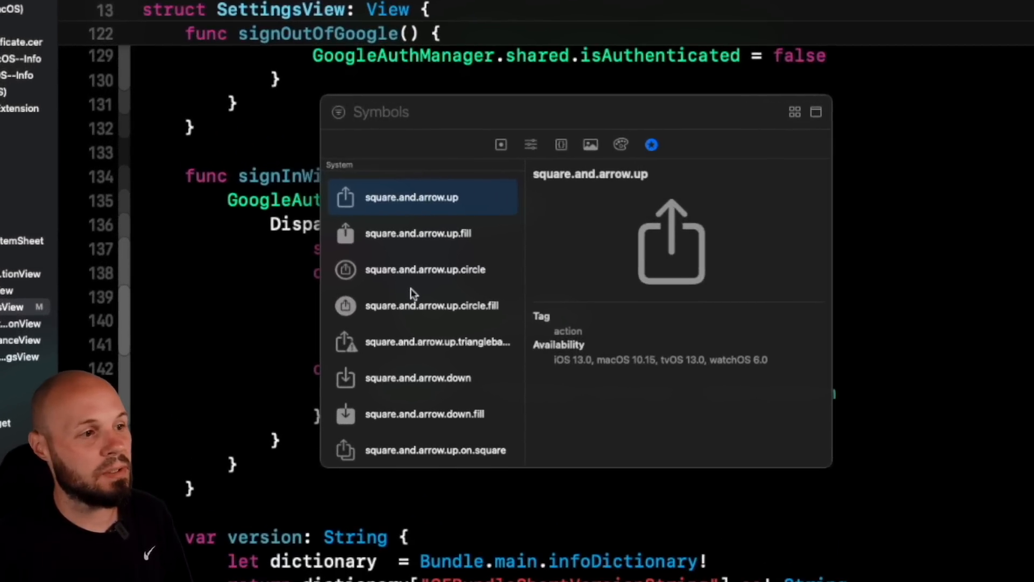
text(sun)
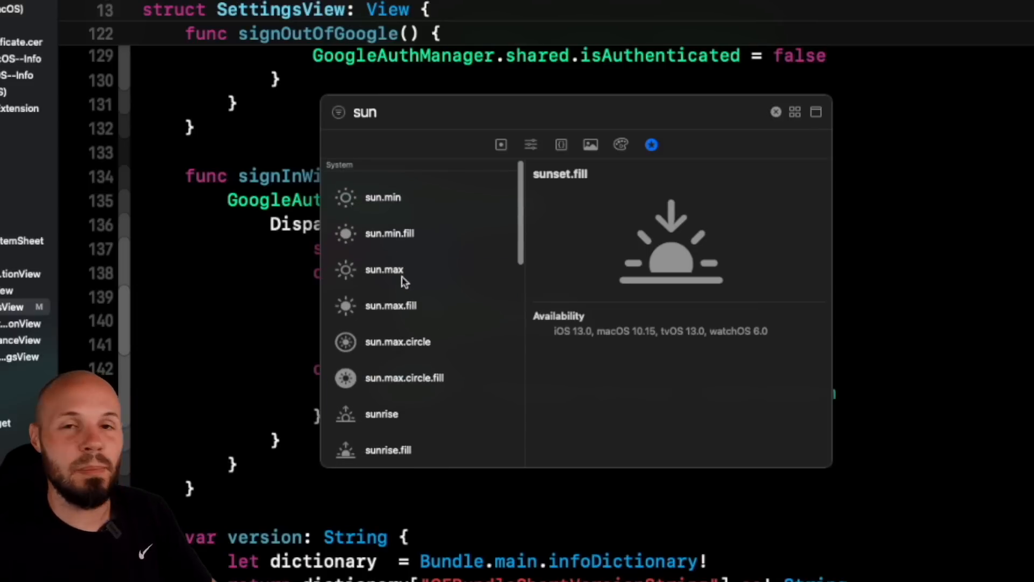
mouse_move(606, 134)
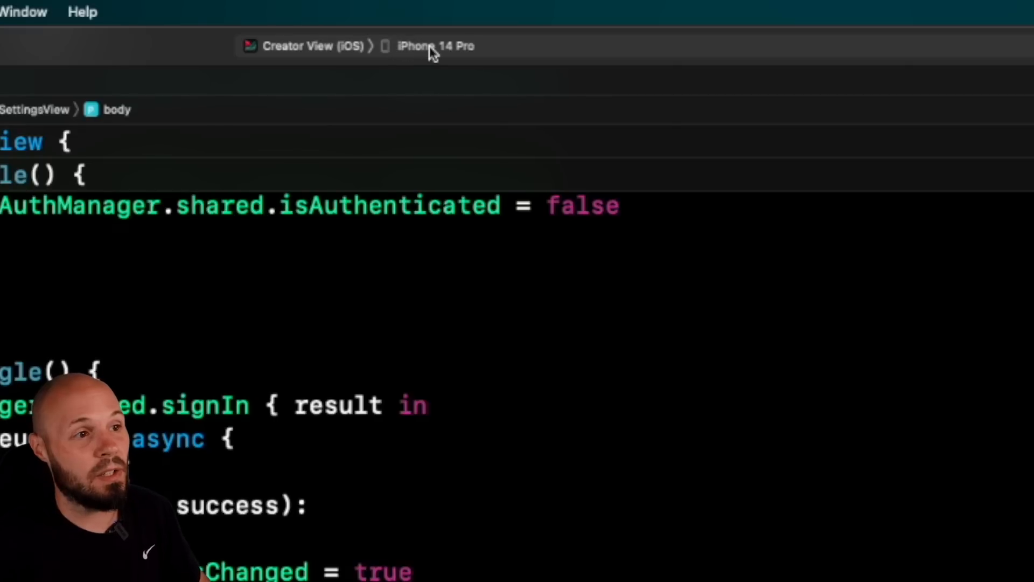
click(435, 45)
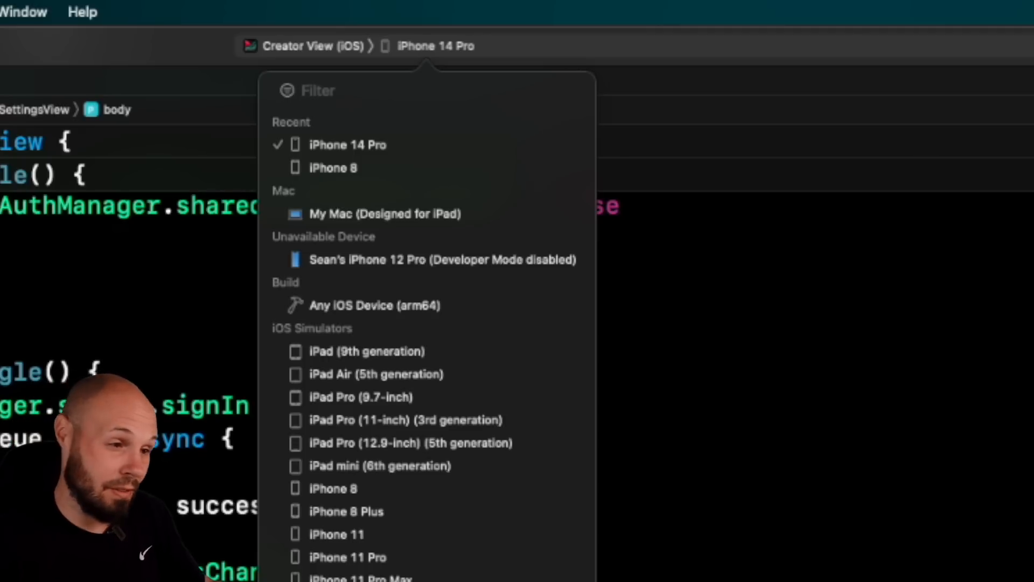
mouse_move(388, 466)
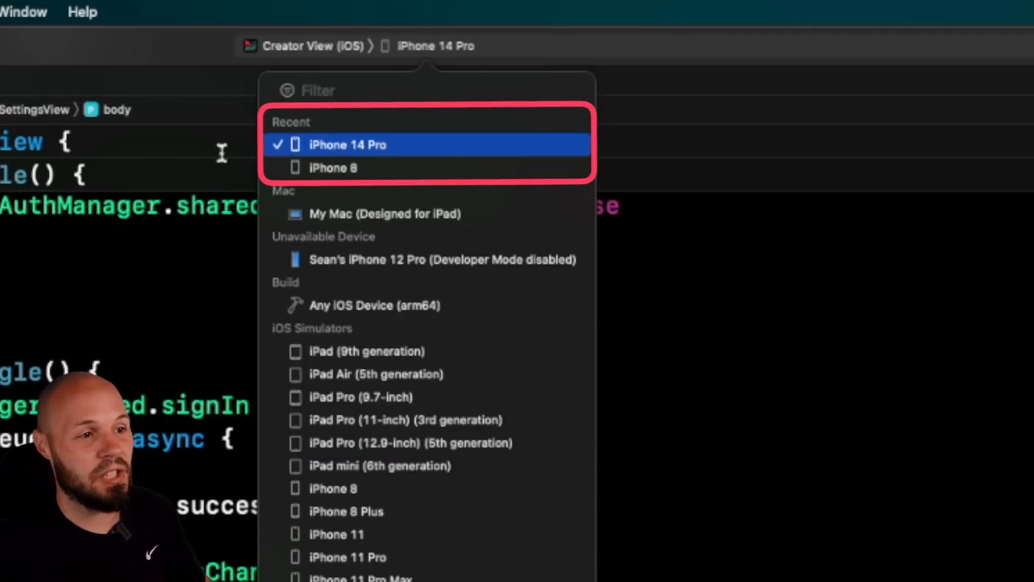
mouse_move(358, 172)
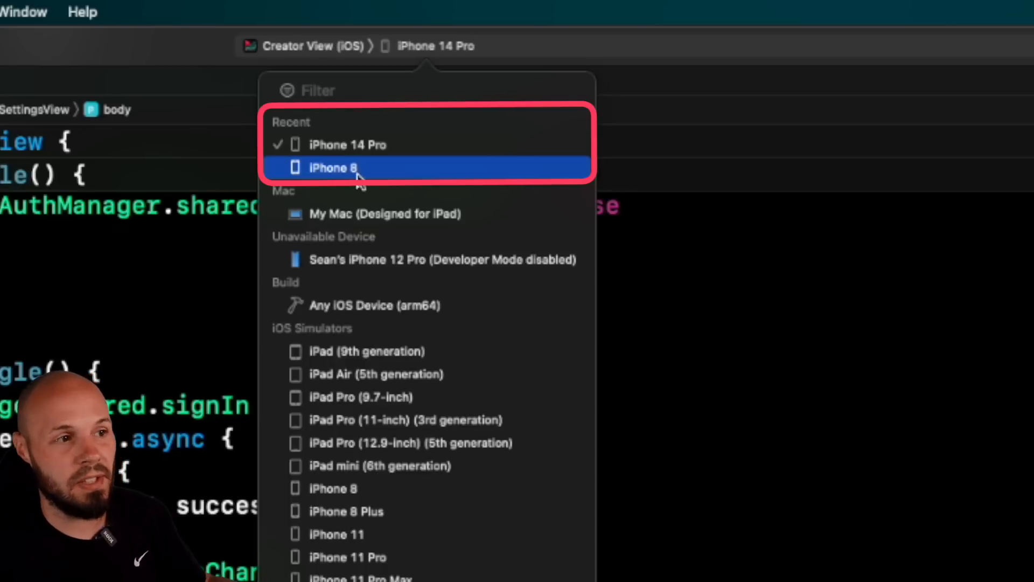
mouse_move(386, 152)
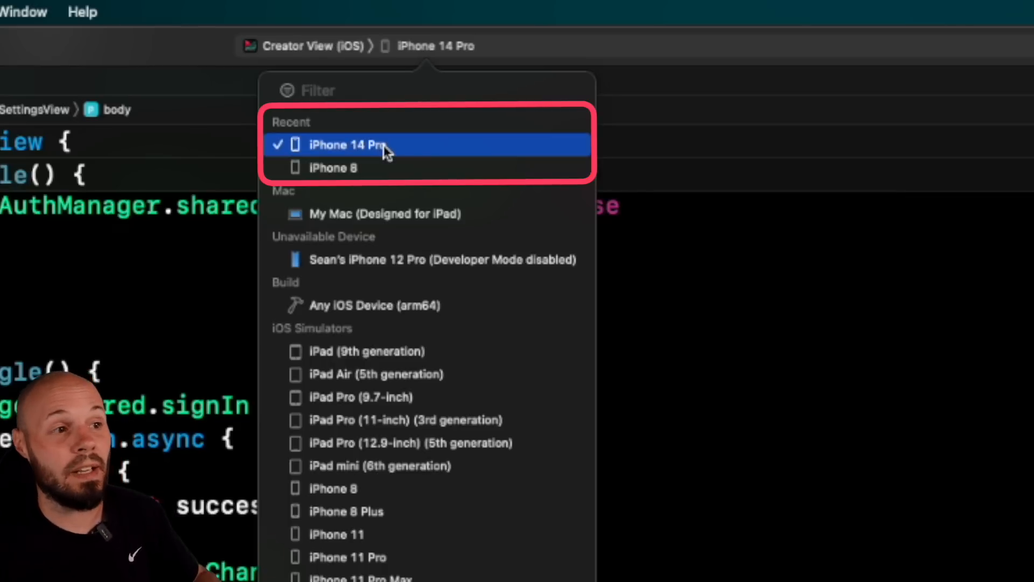
mouse_move(353, 164)
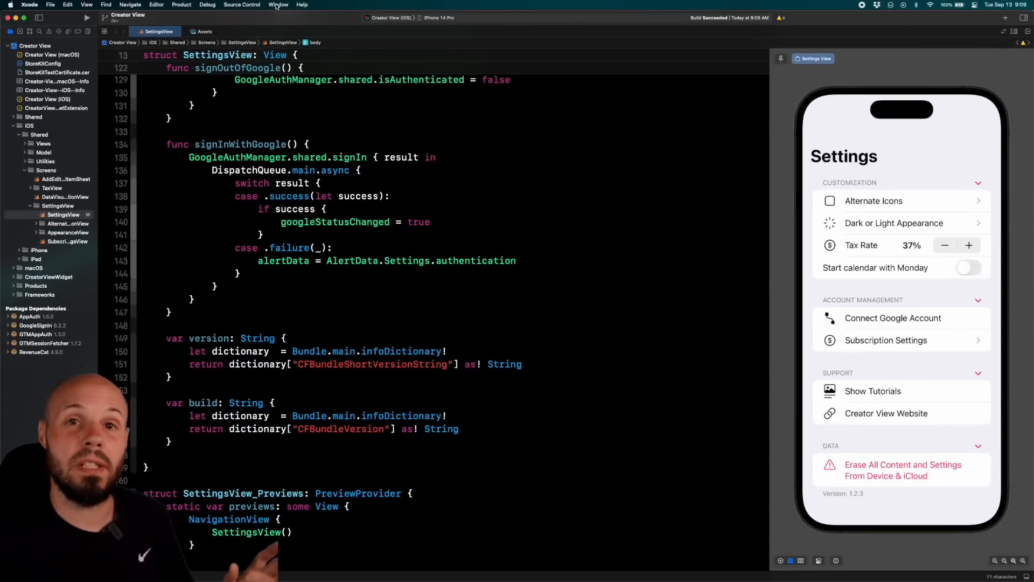
click(278, 4)
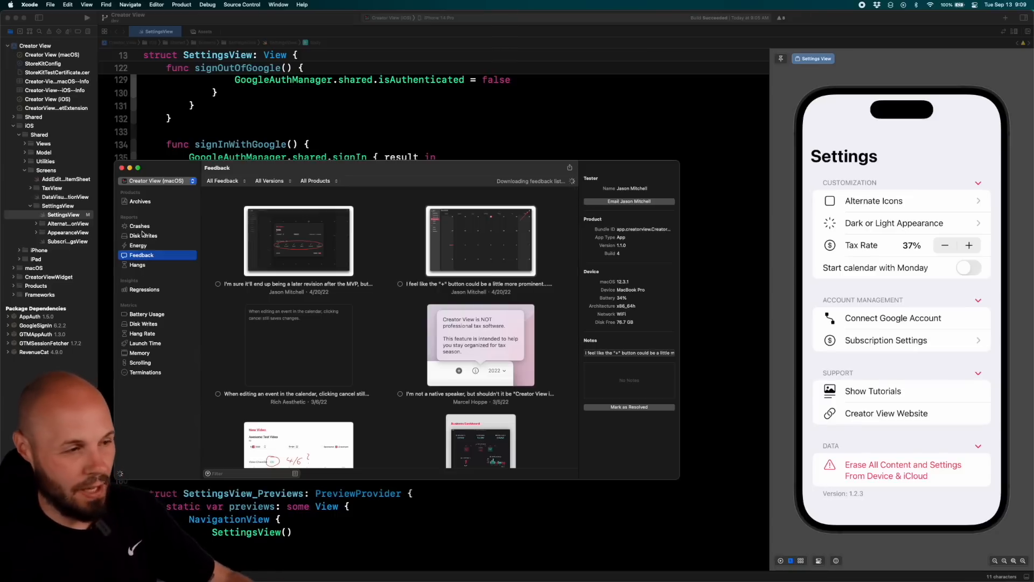
click(139, 227)
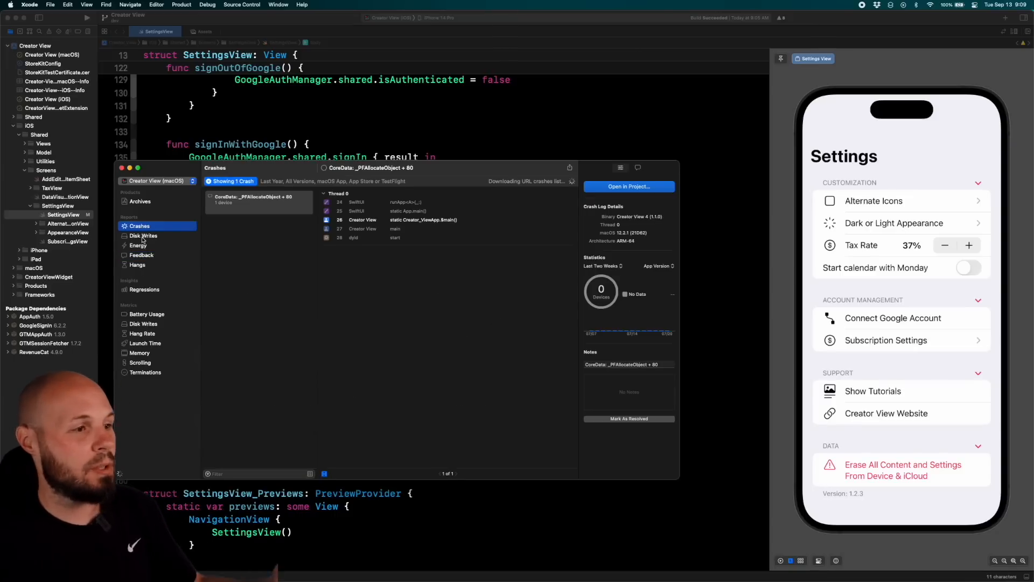
click(142, 254)
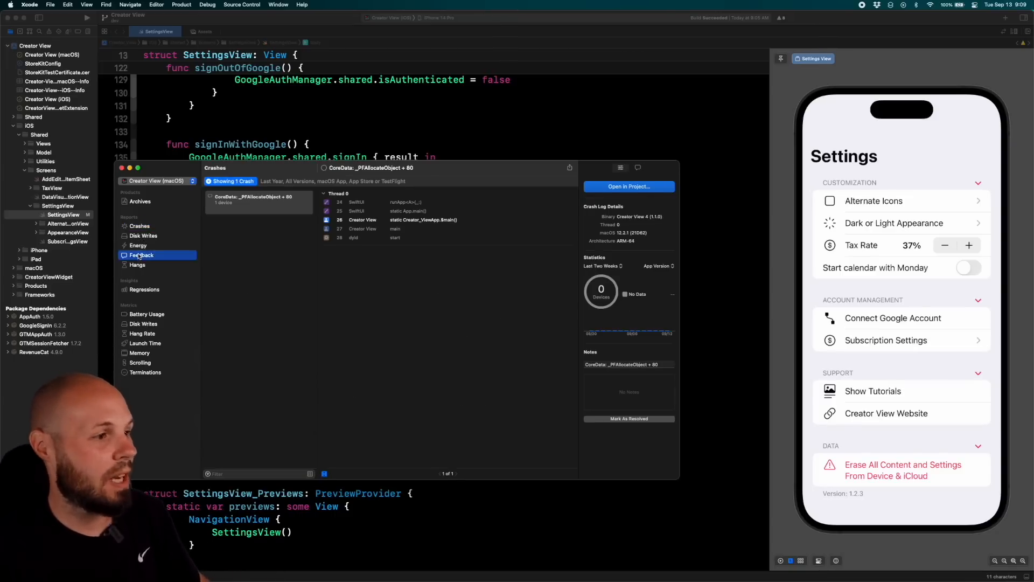
click(141, 254)
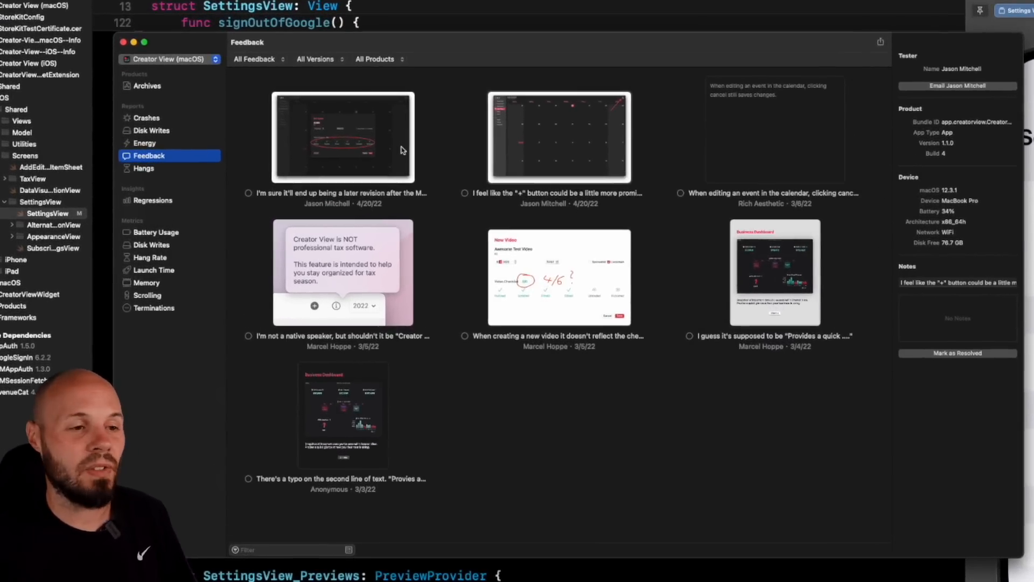
click(343, 146)
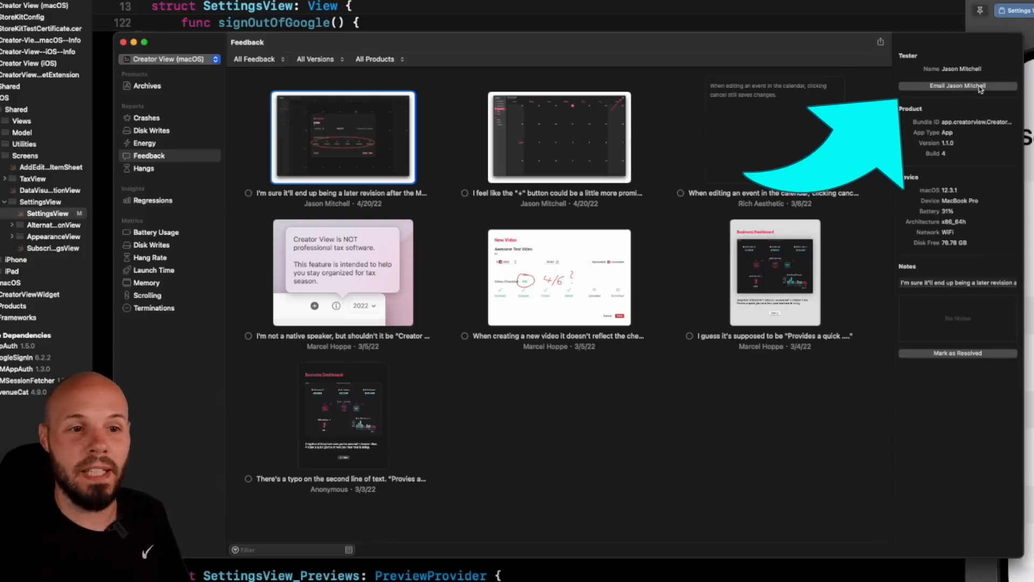
click(559, 138)
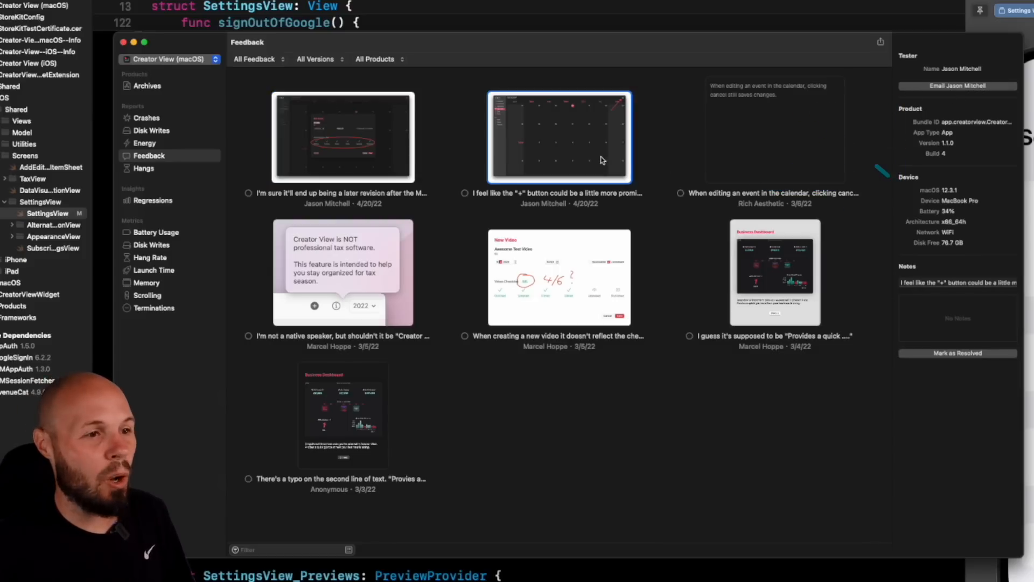
click(343, 272)
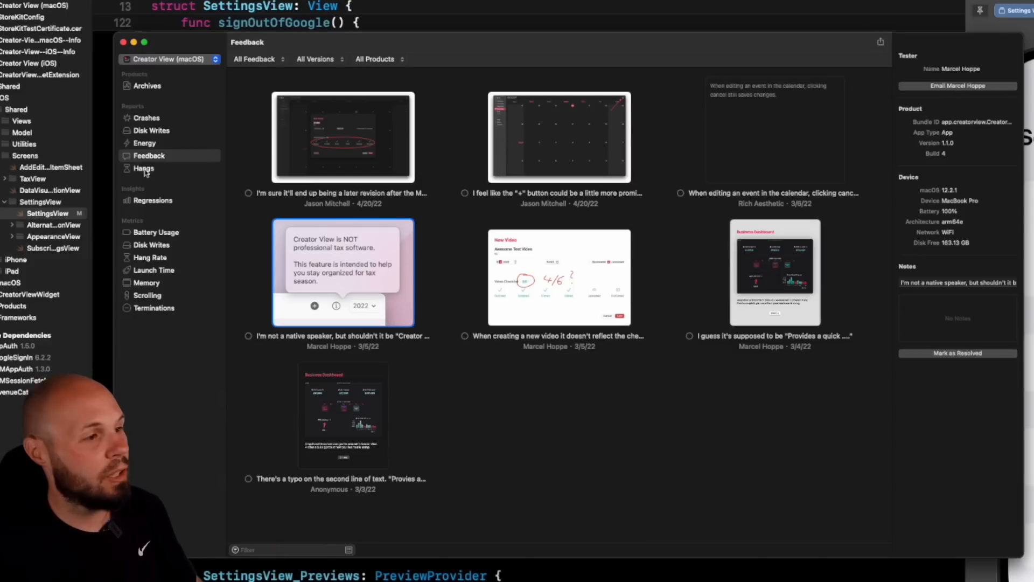
click(142, 168)
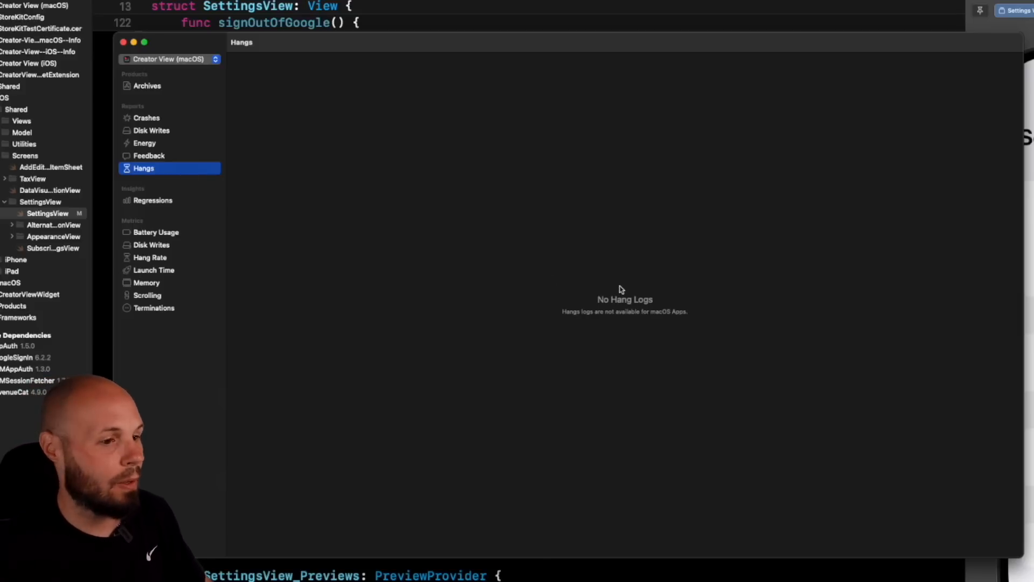
mouse_move(160, 150)
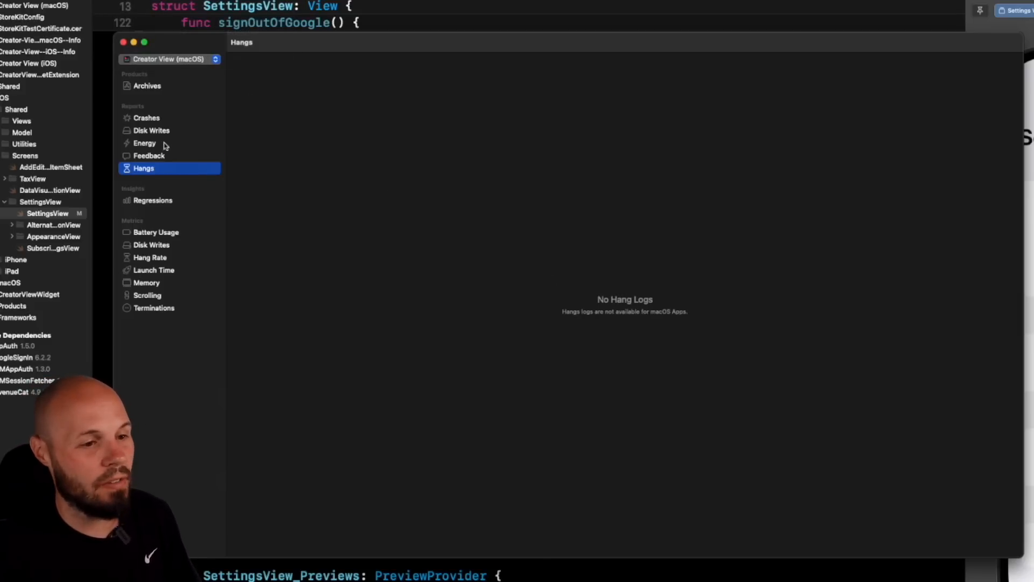
click(168, 59)
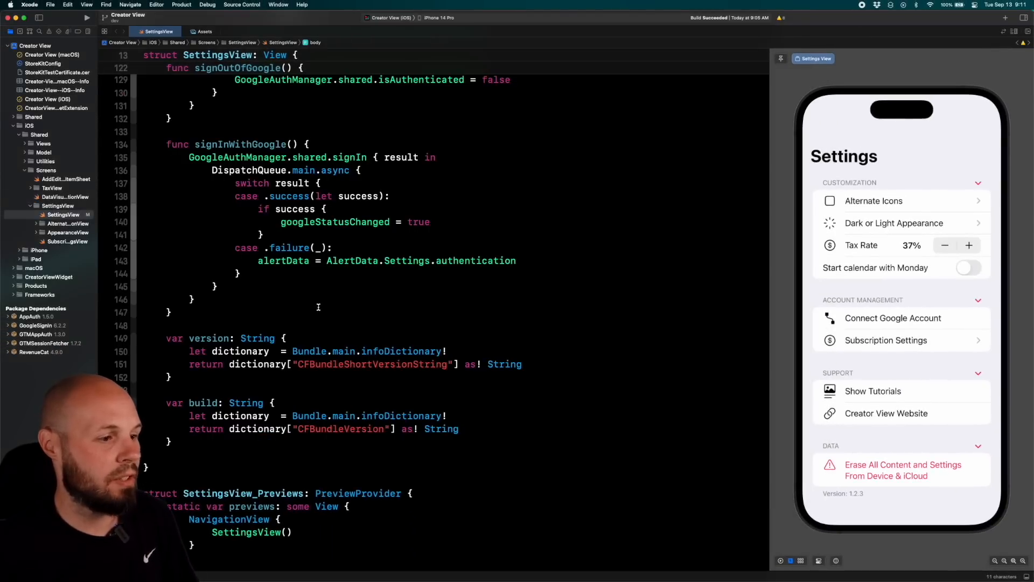
Step: Write struct Video with var title: String, date, isLivestream and note: String properties
scroll(down, 3)
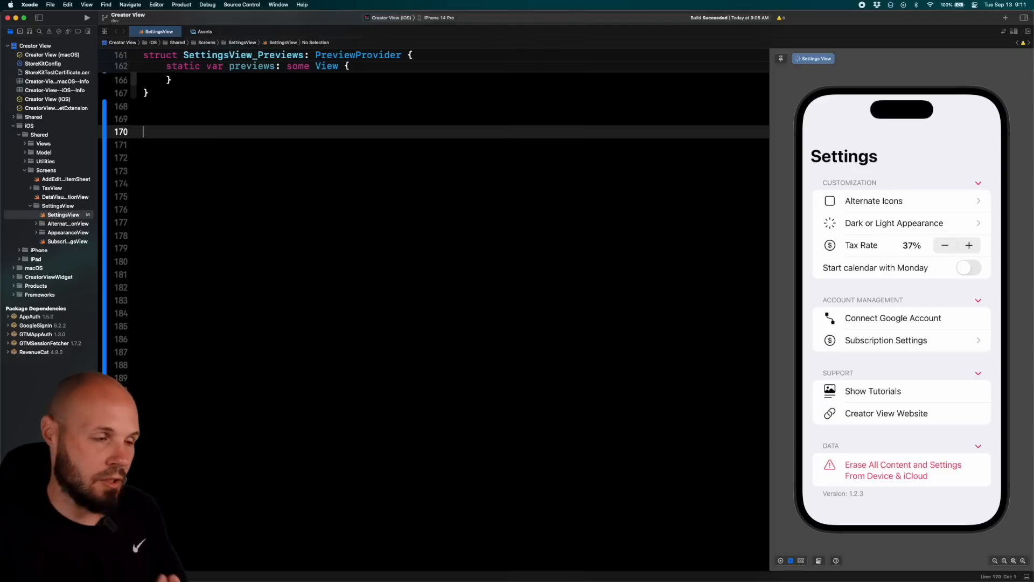
text(struct)
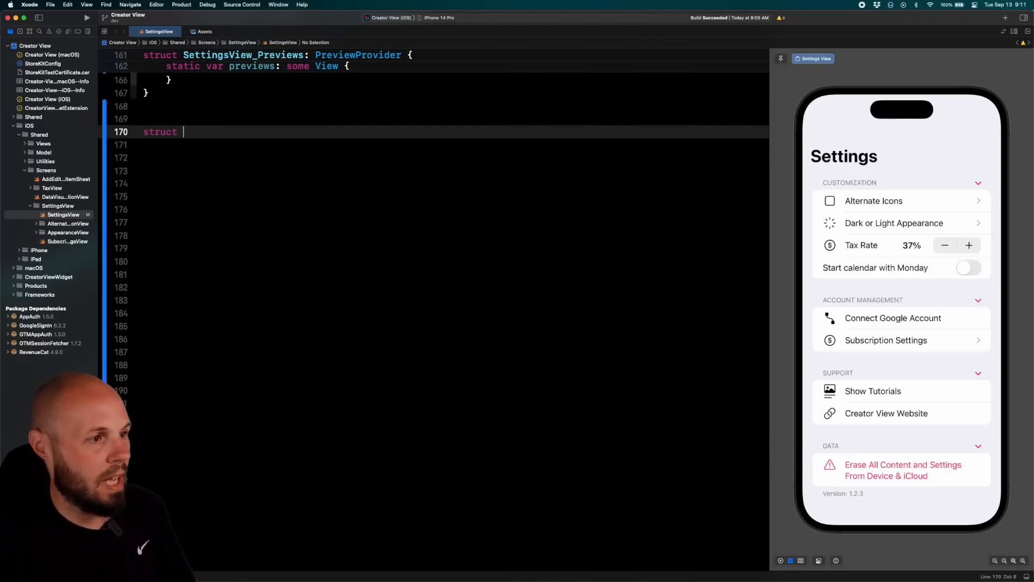
text(Video {)
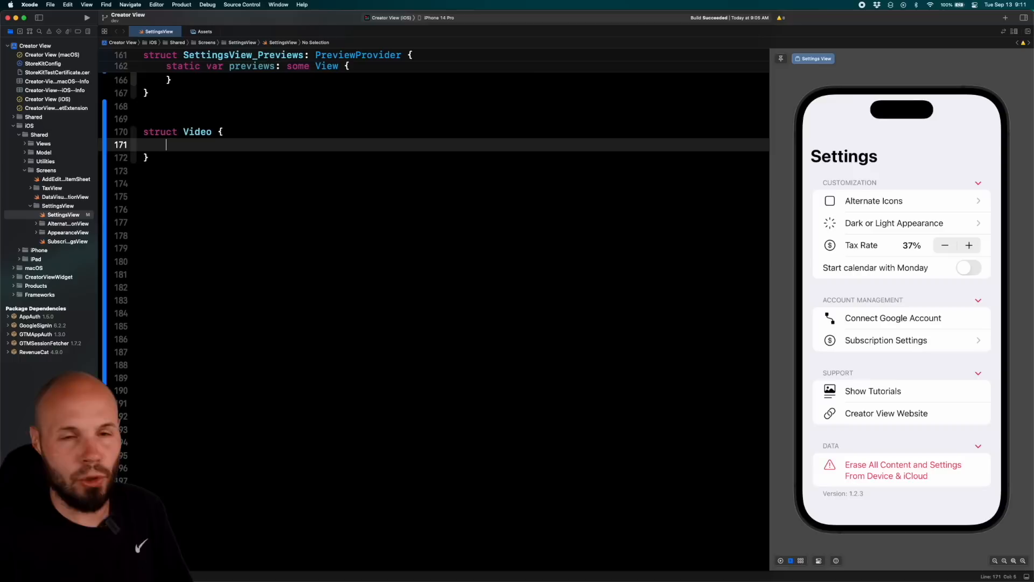
text(var title: s)
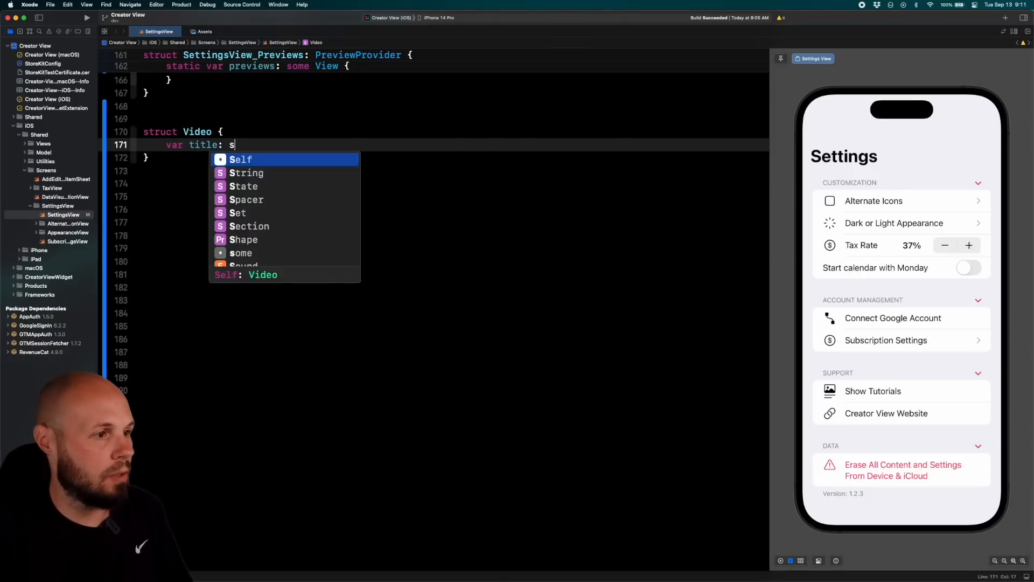
text(tring)
text(var date: Date)
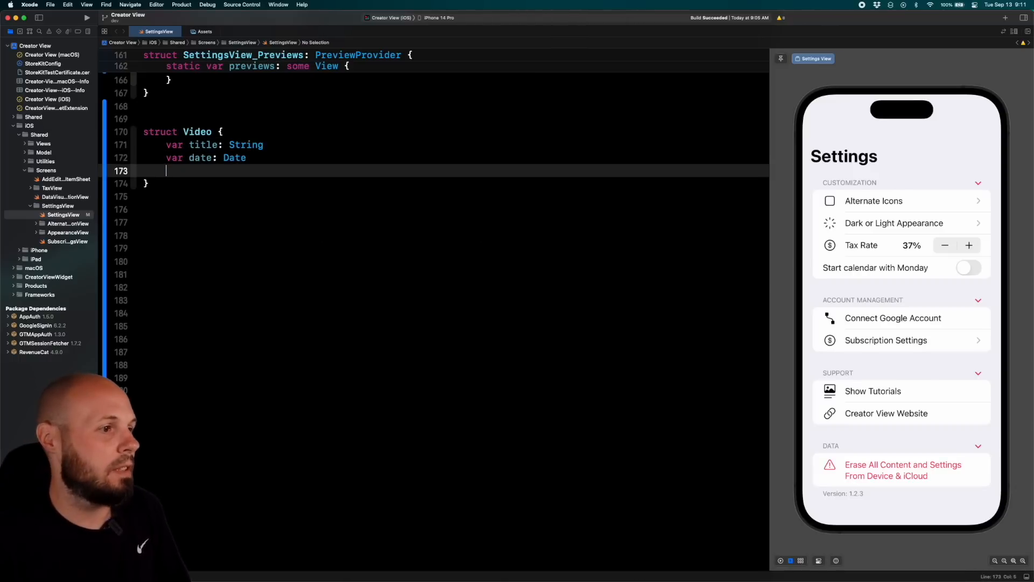
text(var isLivestream: Bool)
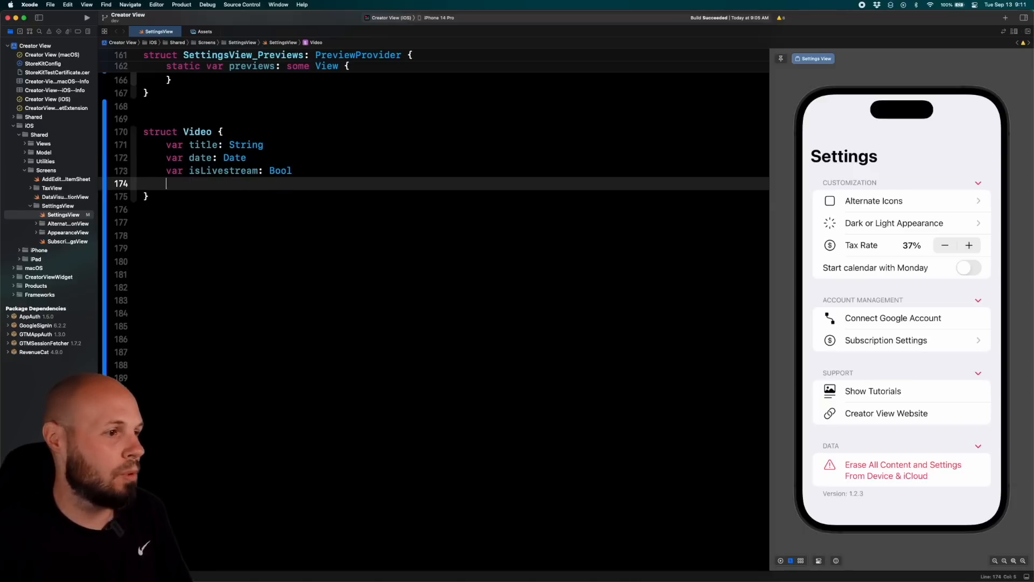
text(var note: String)
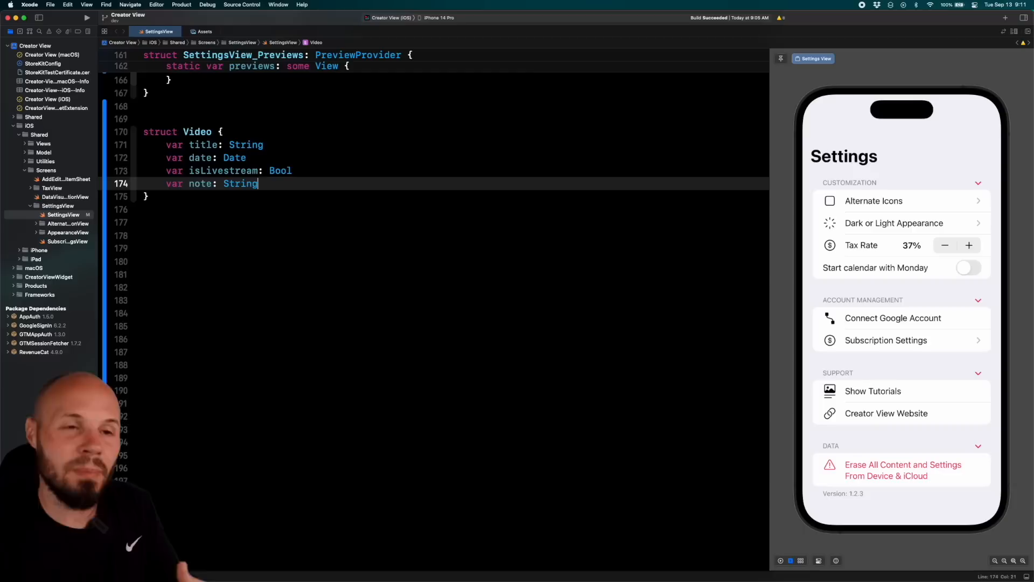
Step: Insert the memberwise initializer for Video via the 'ini' code completion
text(ini)
click(185, 132)
text(: Codable)
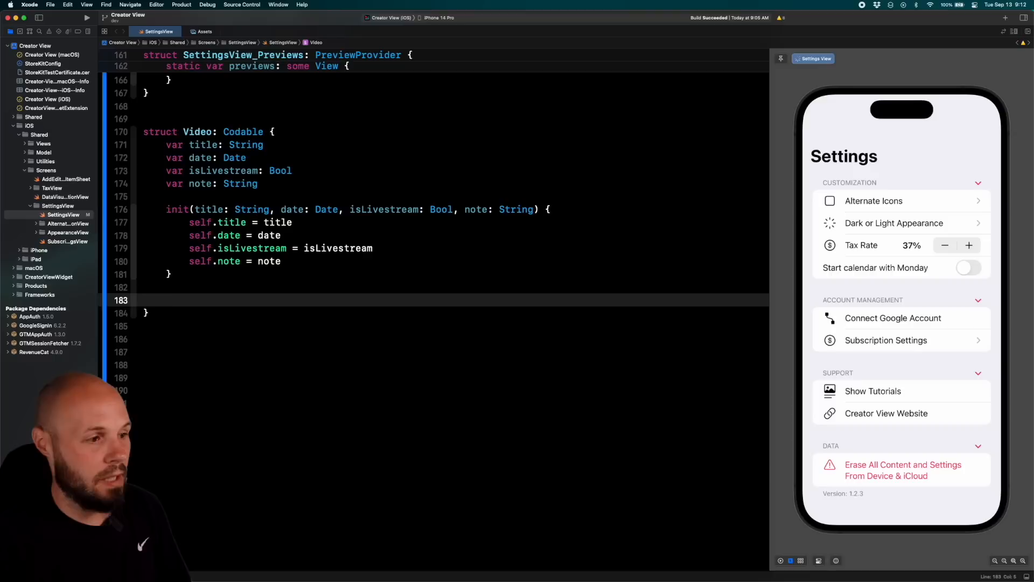
text(dec)
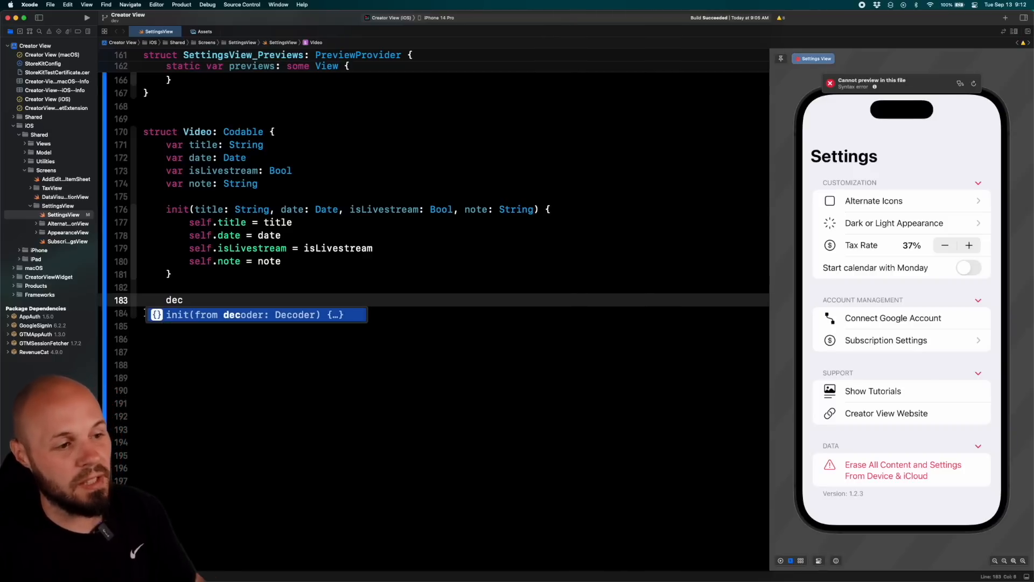
key(Tab)
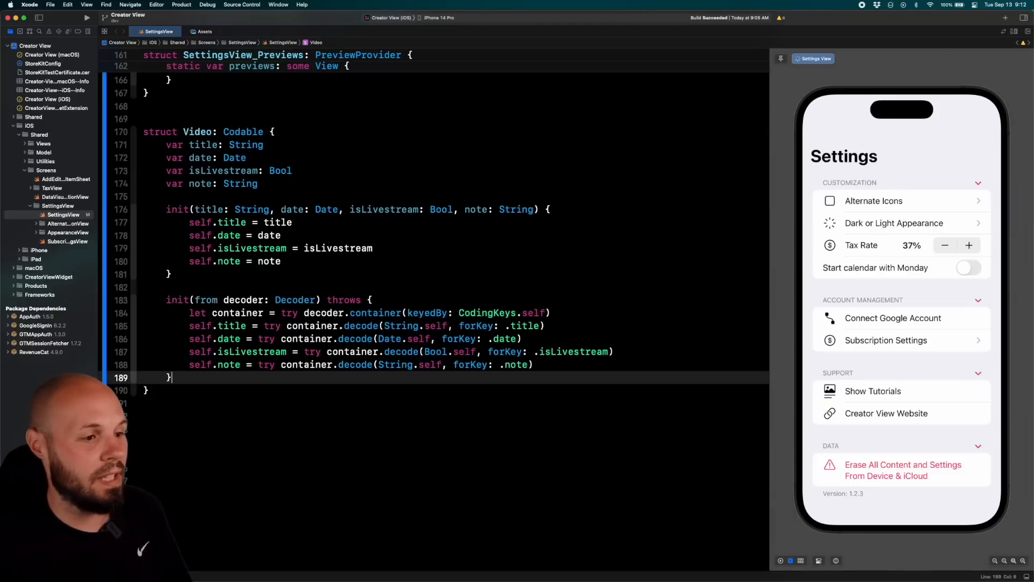
text(enum CodingKeys: CodingKey {)
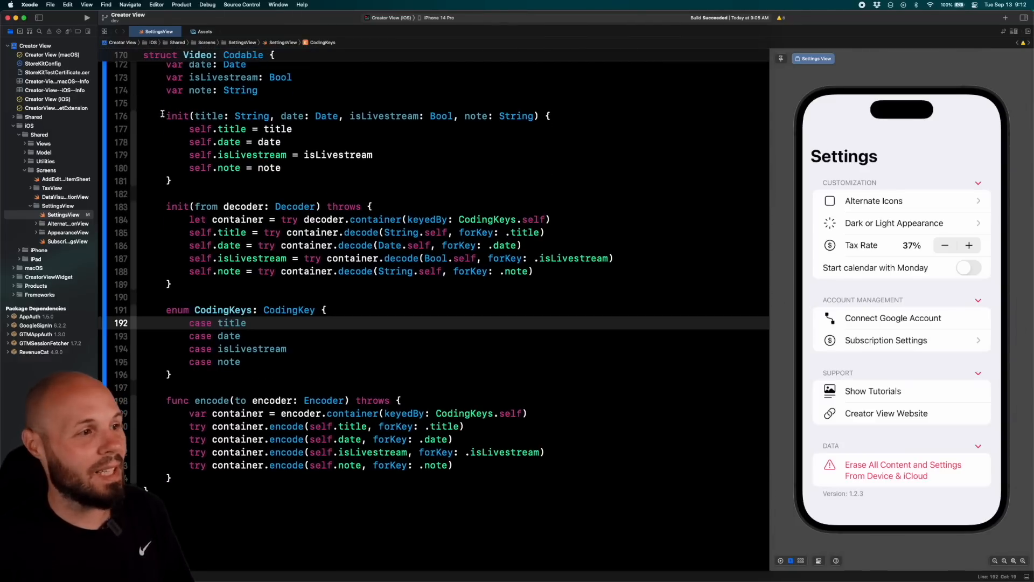
drag(168, 116, 454, 465)
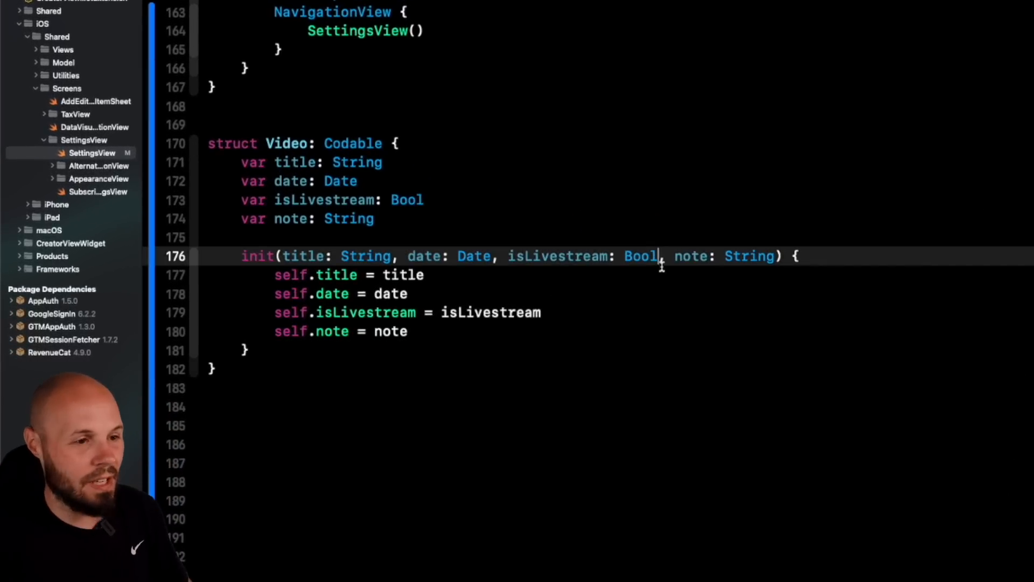
Step: Give isLivestream default false and note default "", then start func create()
text(= false)
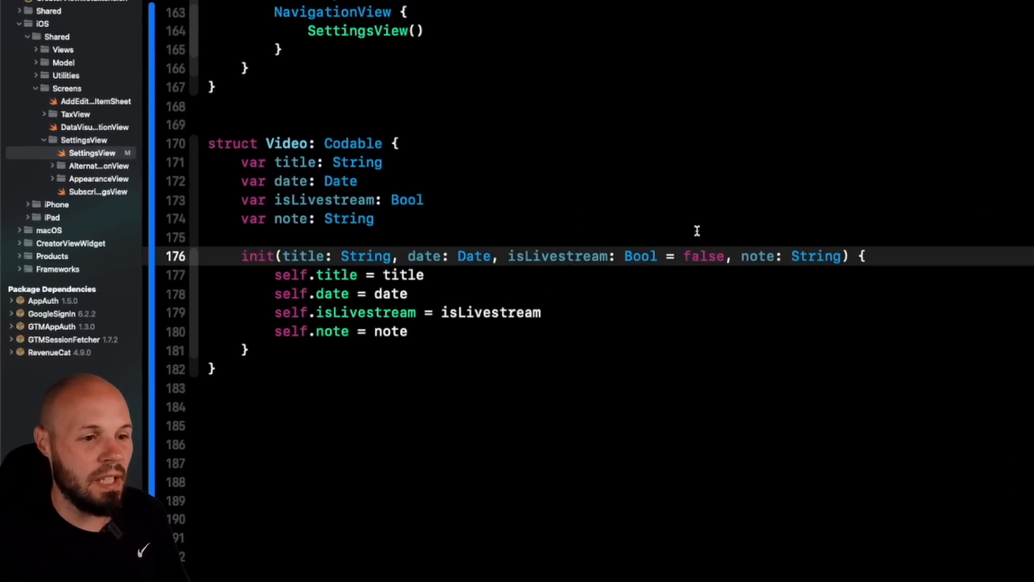
text(= "")
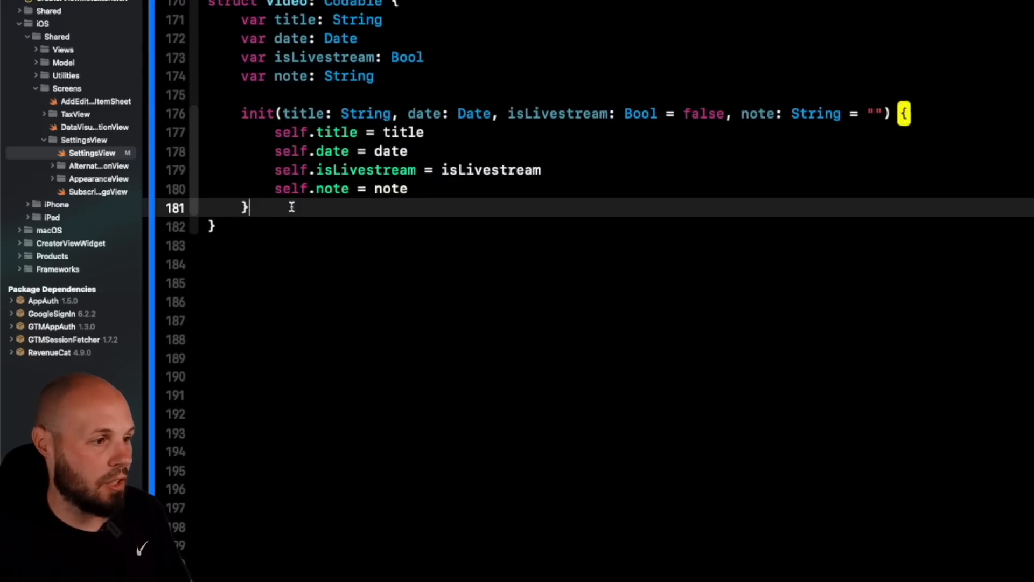
text(func c)
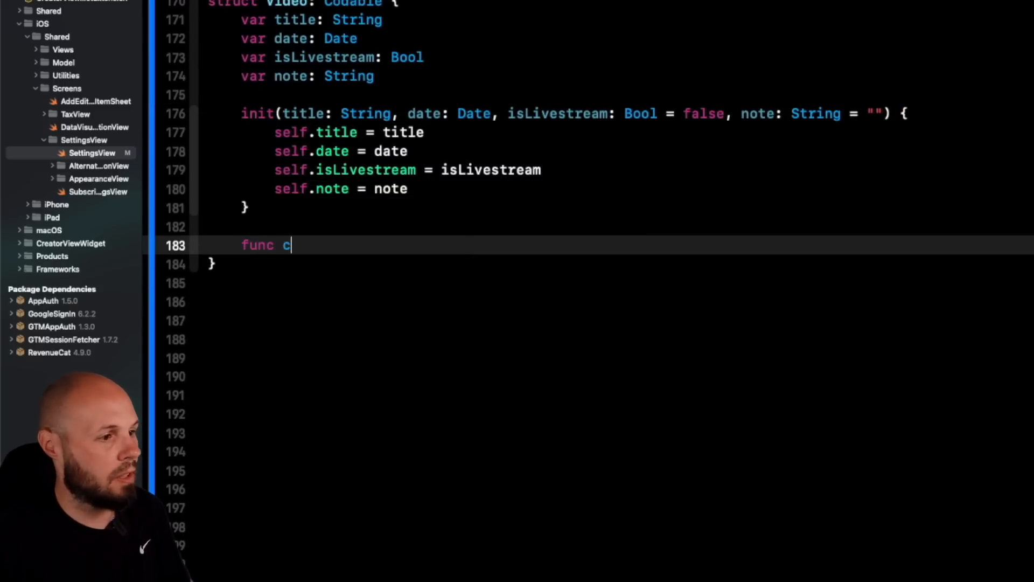
text(reate() {)
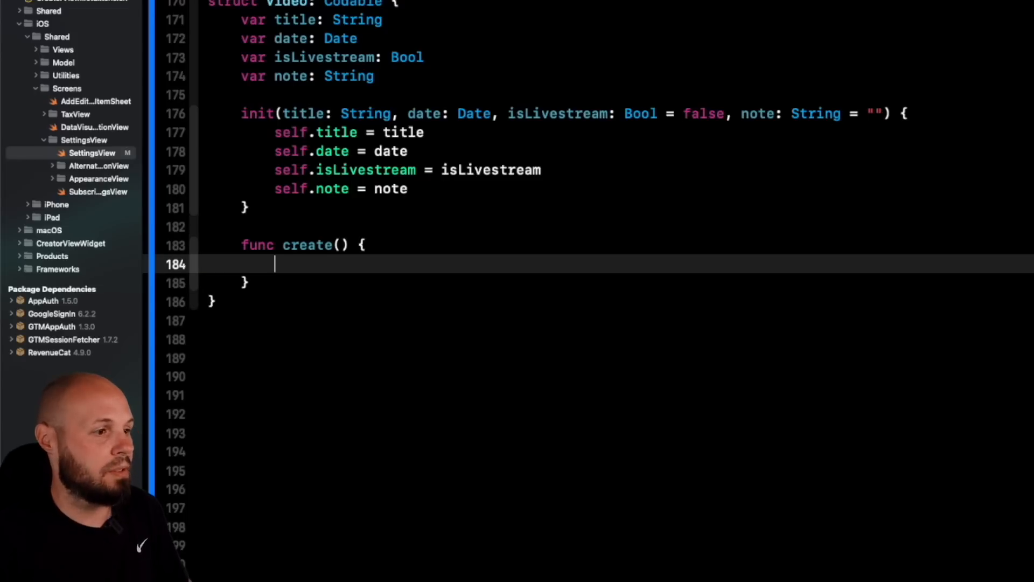
Step: Write let video = Video( in create(), filtering completions by isL and no parameter names after undoing the first insertion
text(let video = Vi)
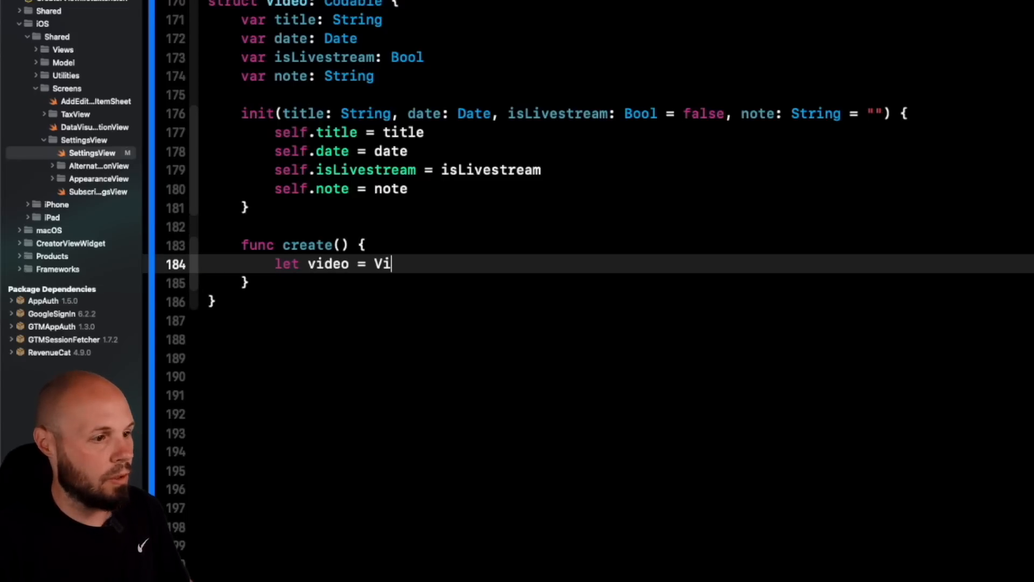
text(itle: String, date: Date))
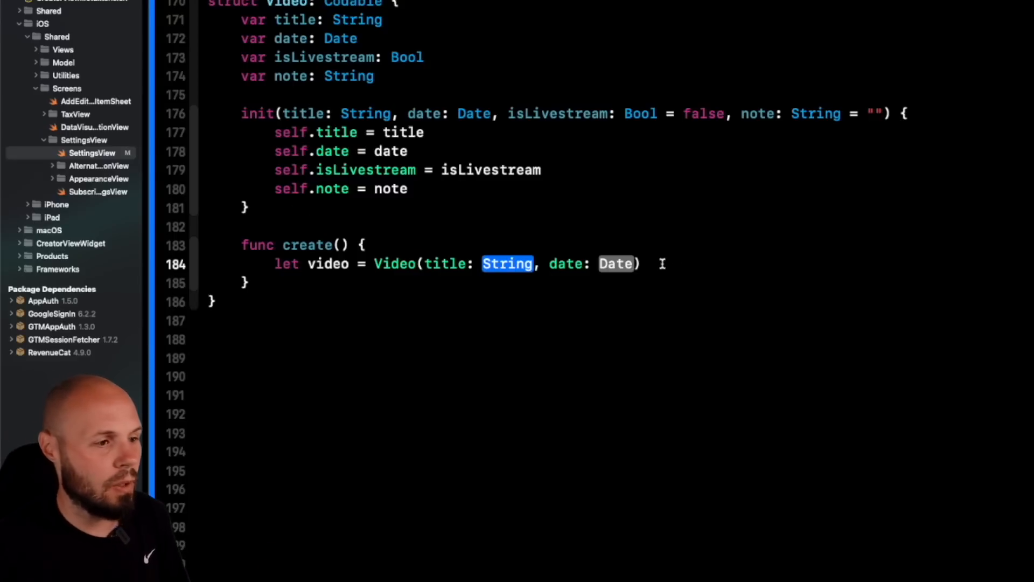
key(Backspace)
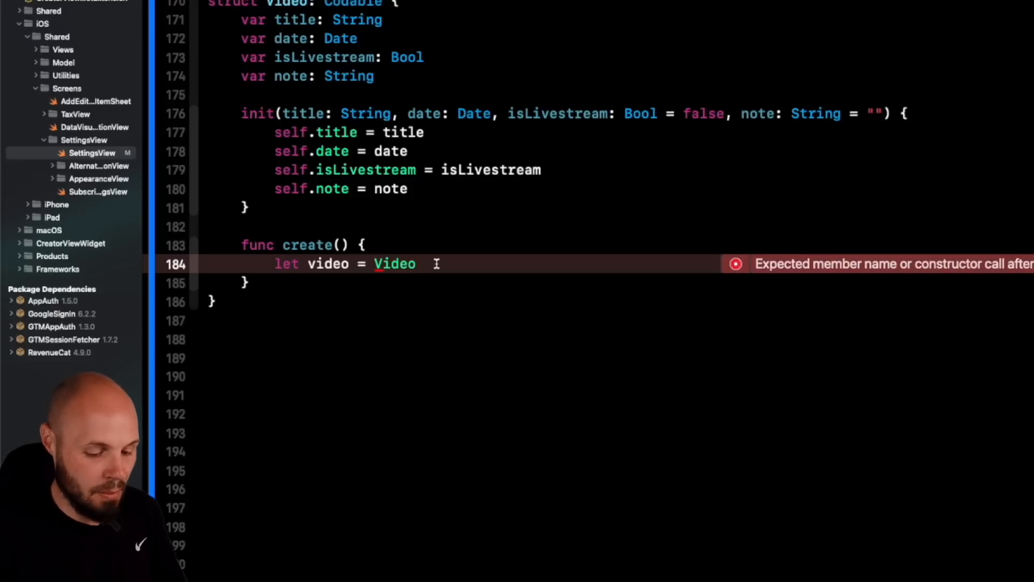
text(()
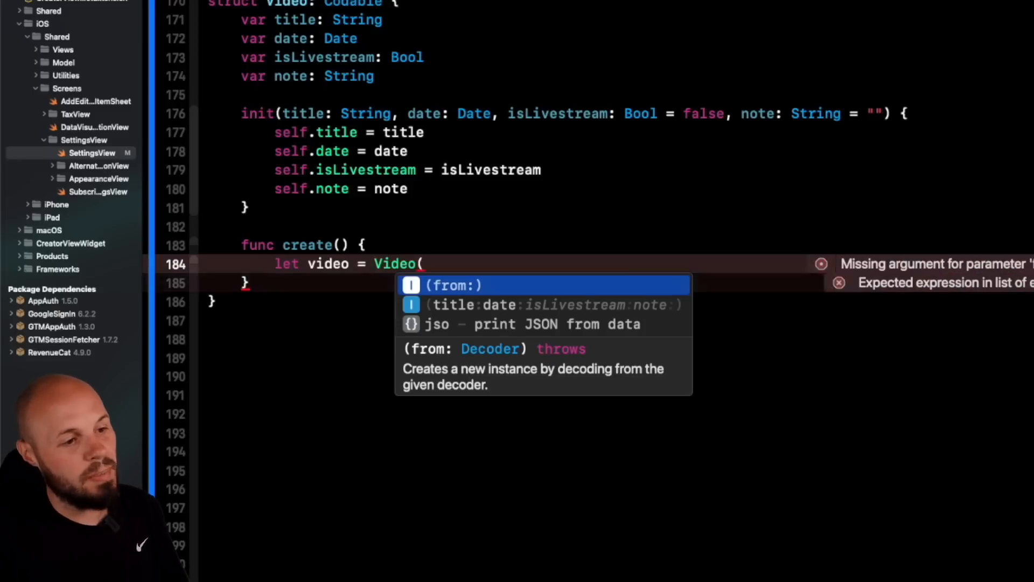
text(isL)
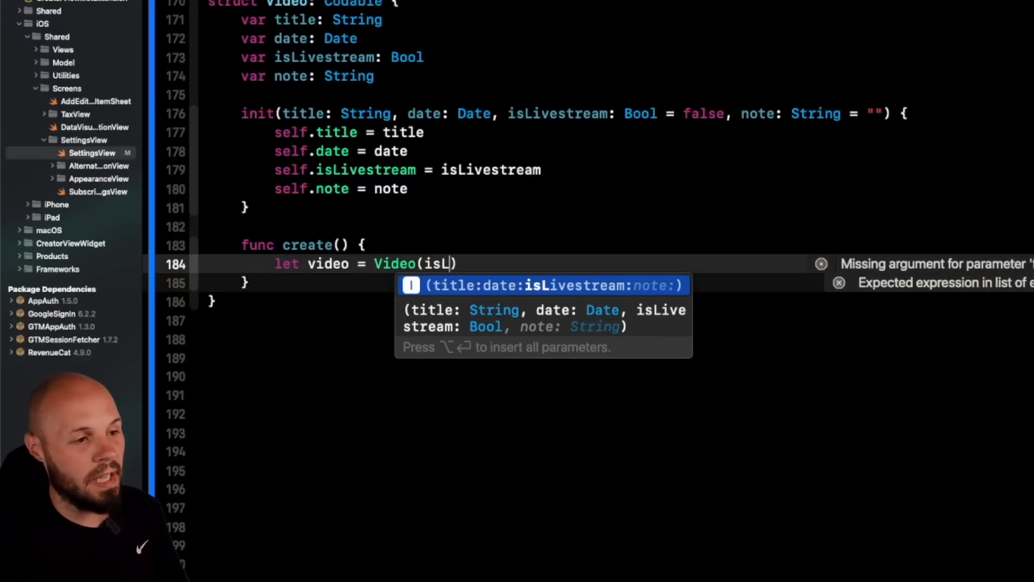
text(no)
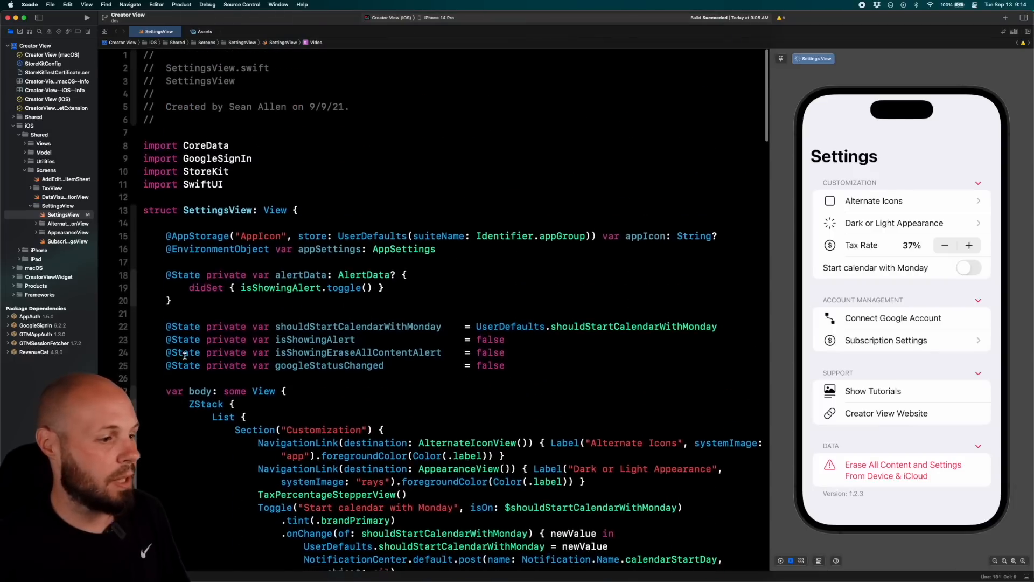
scroll(down, 3)
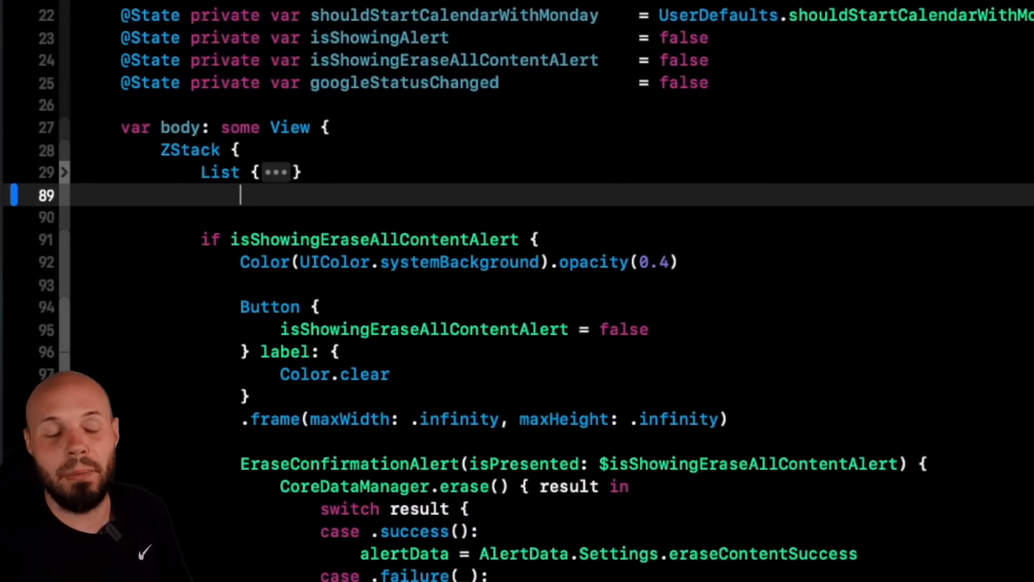
text(.fr)
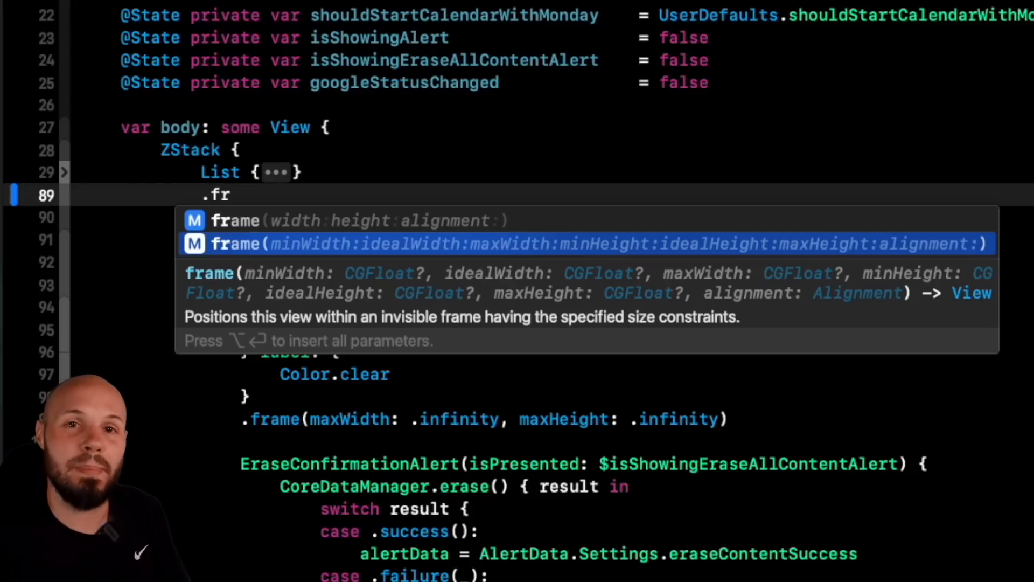
text(ame)
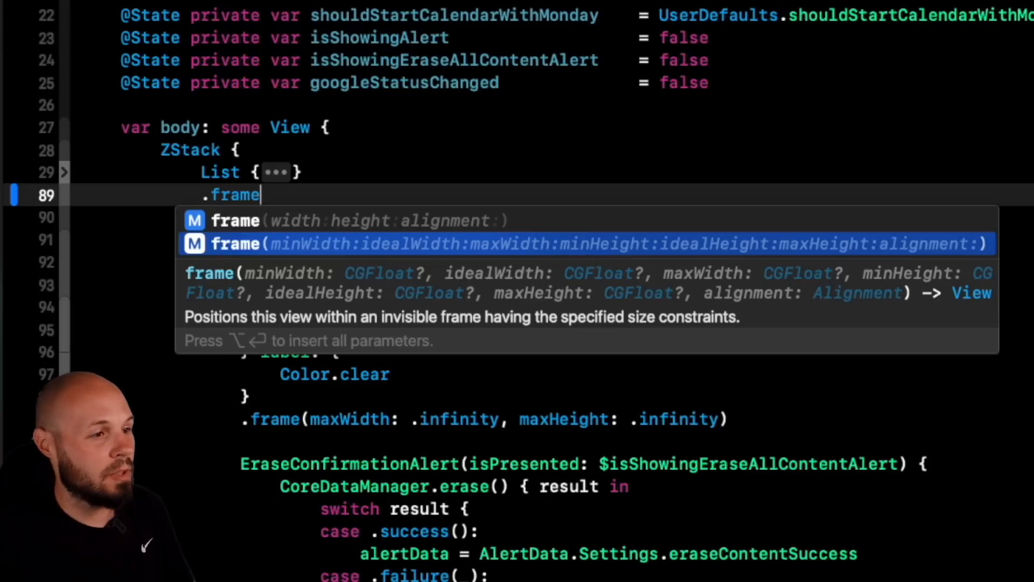
text(minmax)
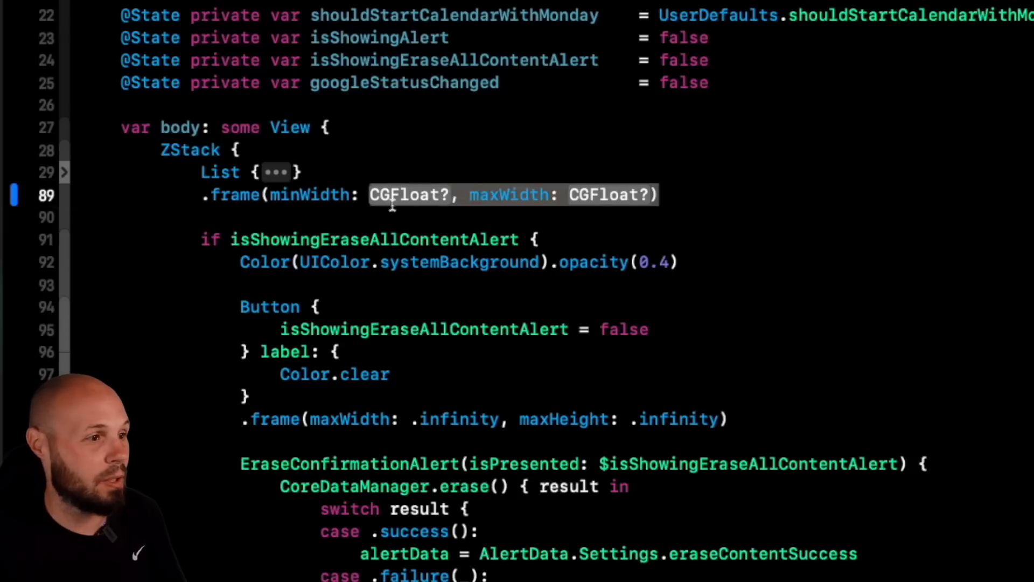
key(Backspace)
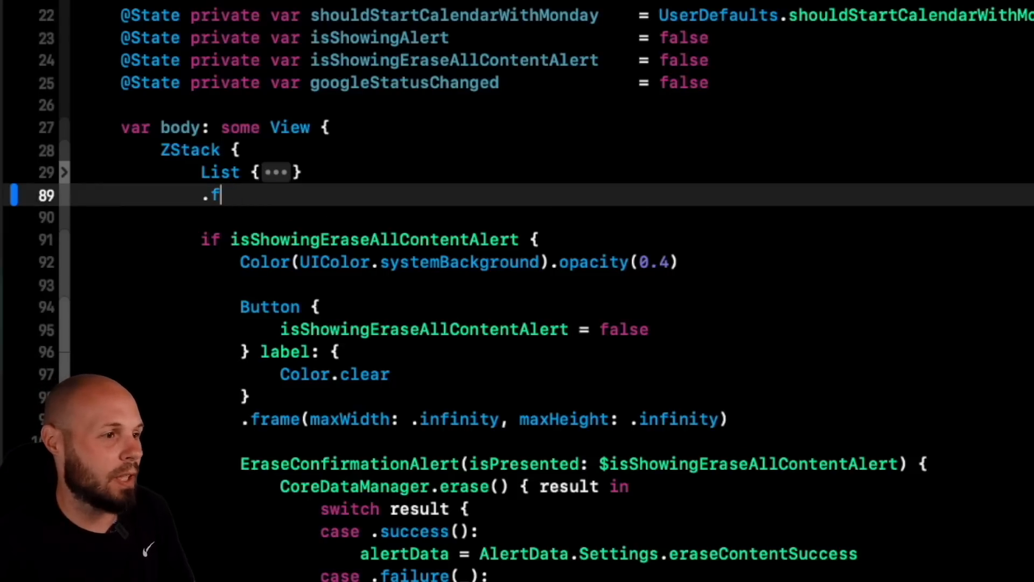
key(Backspace)
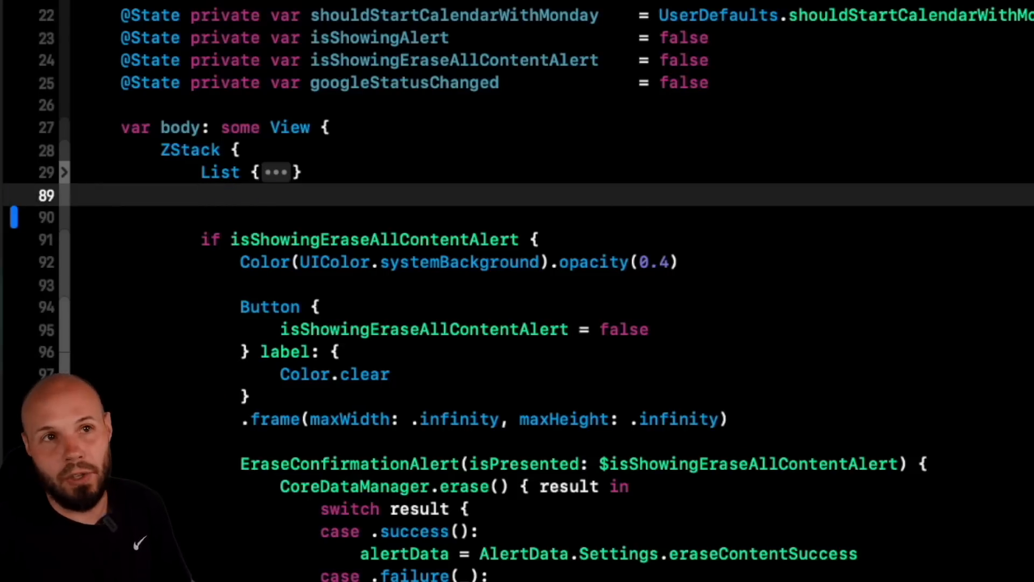
text(.fra)
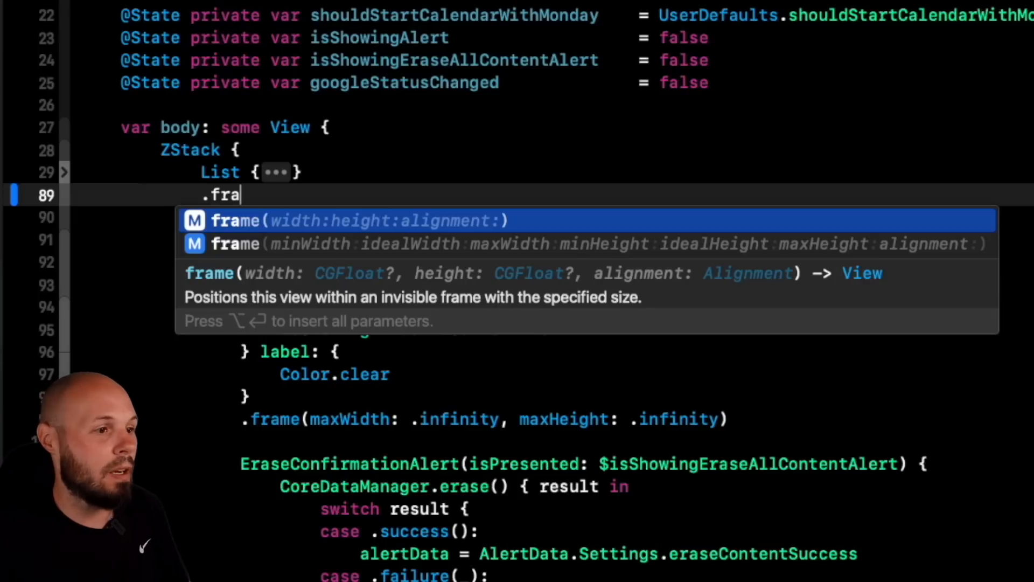
text(wi)
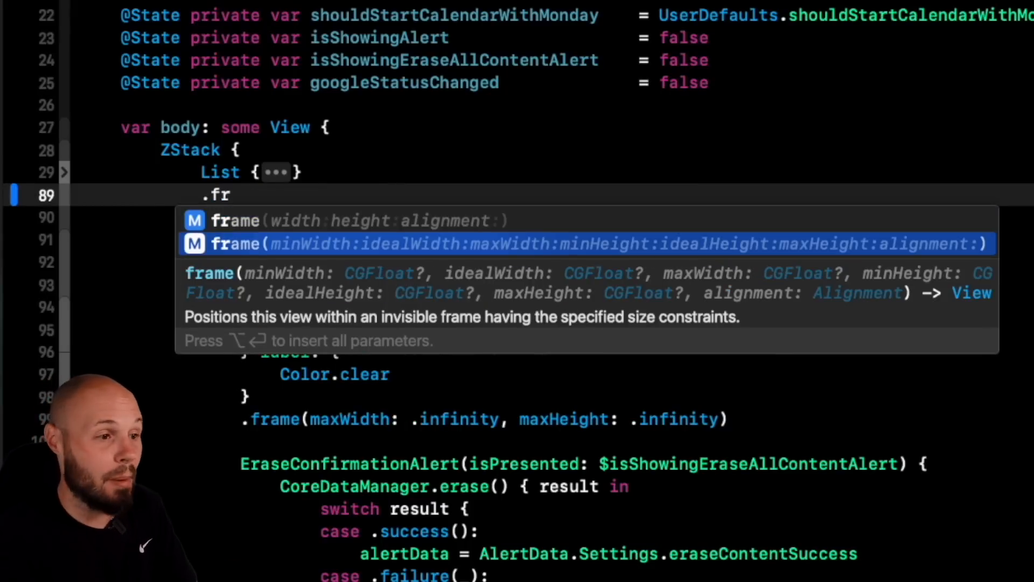
text(ame)
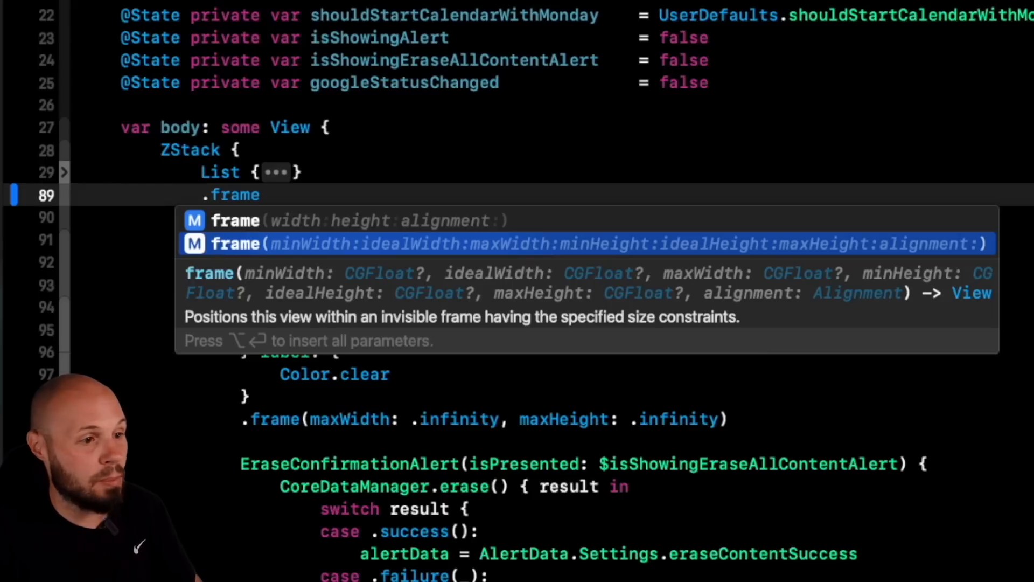
text(w)
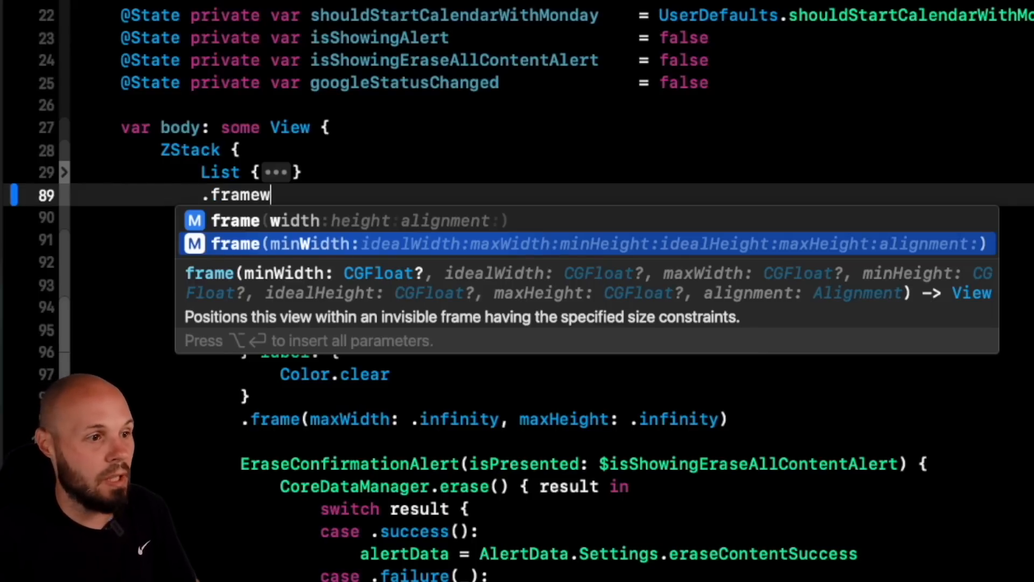
text(w)
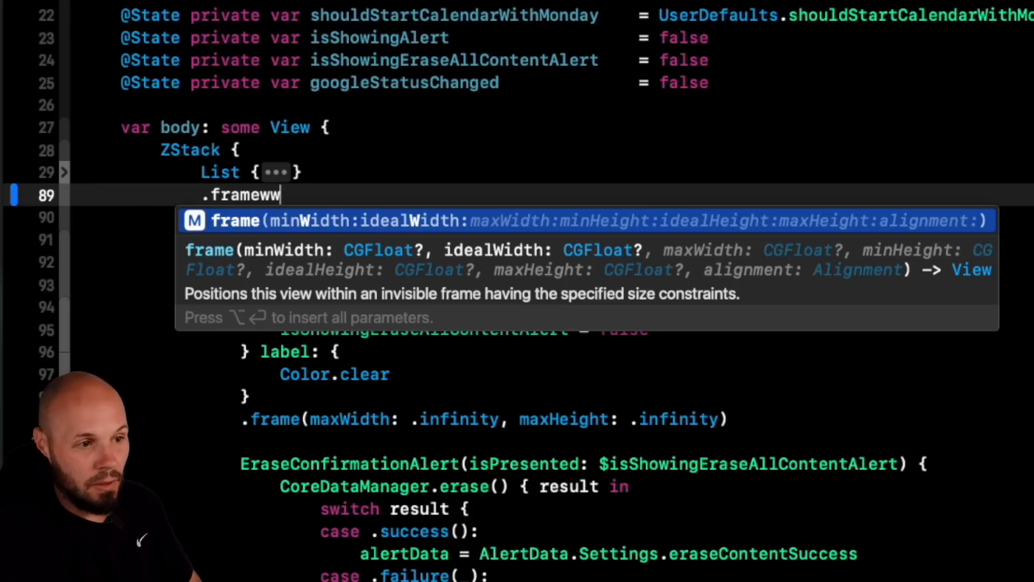
text(w)
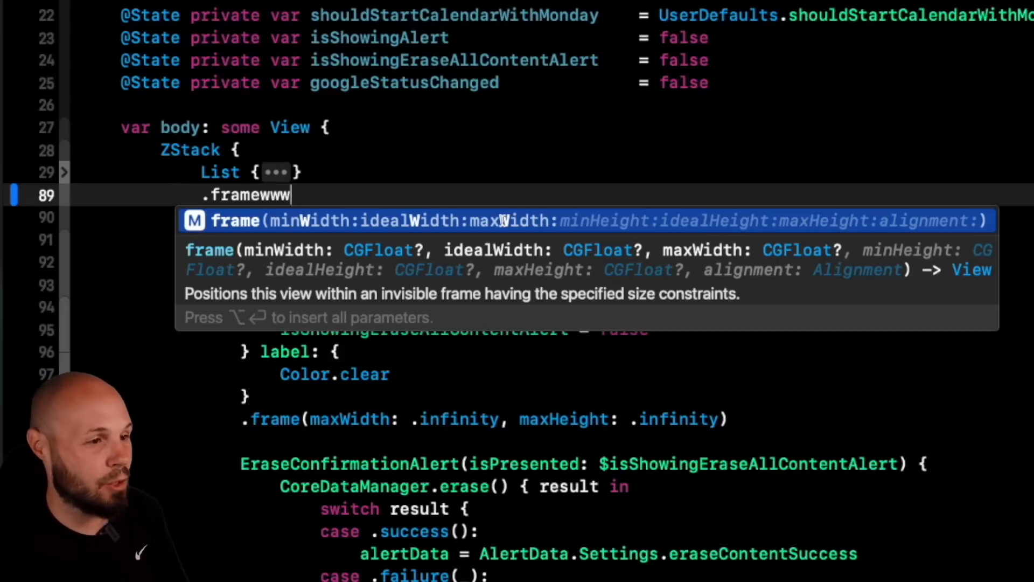
key(Tab)
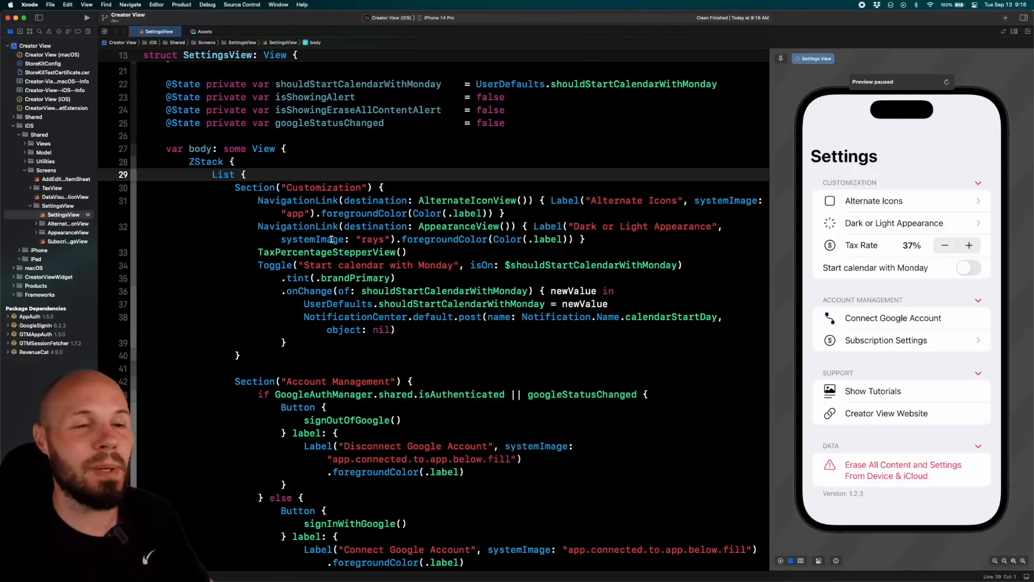
Step: Run Build With Timing Summary from Product > Perform Action and show the Report navigator's build list
click(335, 9)
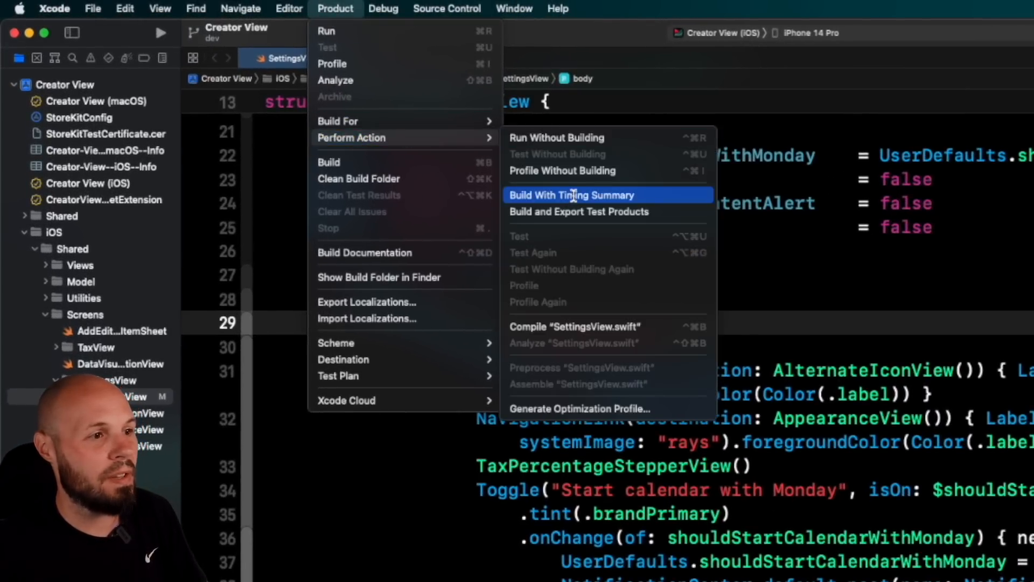
click(571, 194)
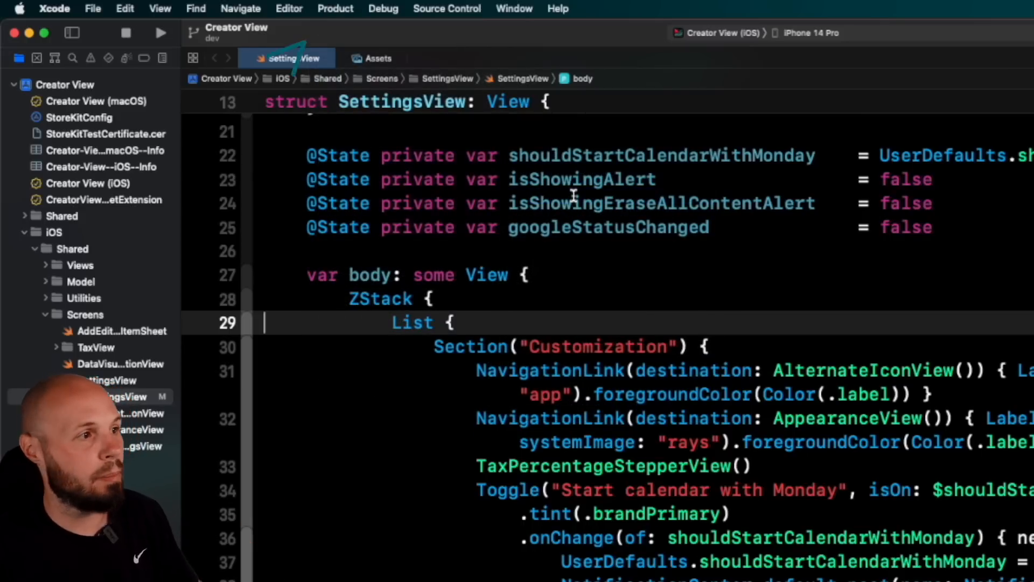
click(161, 57)
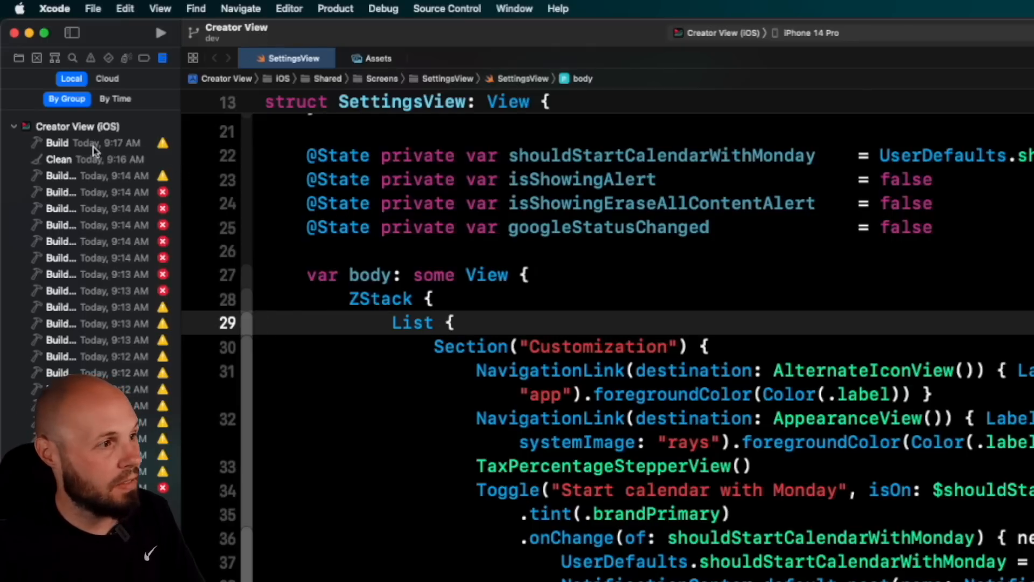
Step: Open the latest build's log and choose Show in Timeline to chart its tasks
click(97, 142)
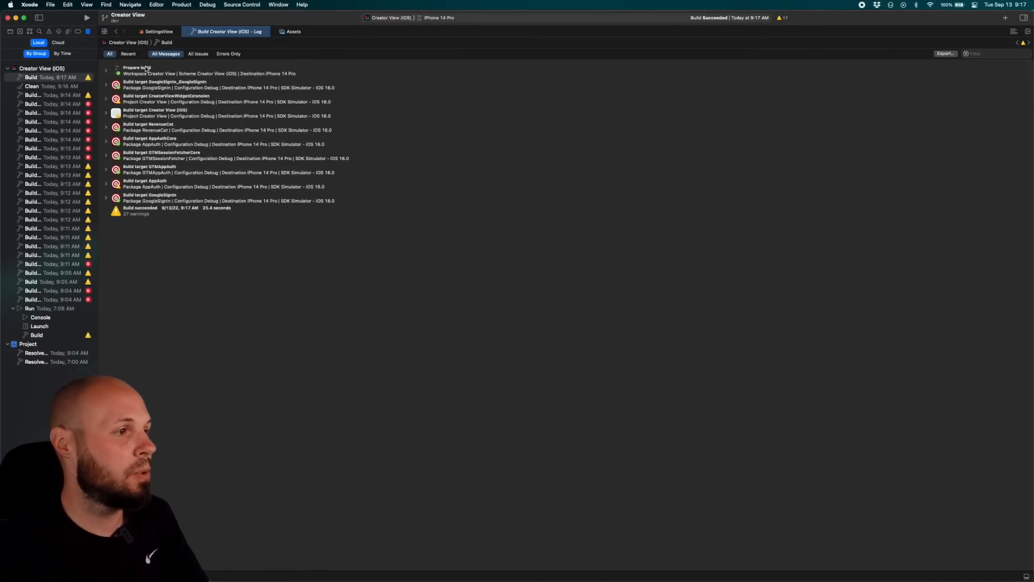
right_click(142, 69)
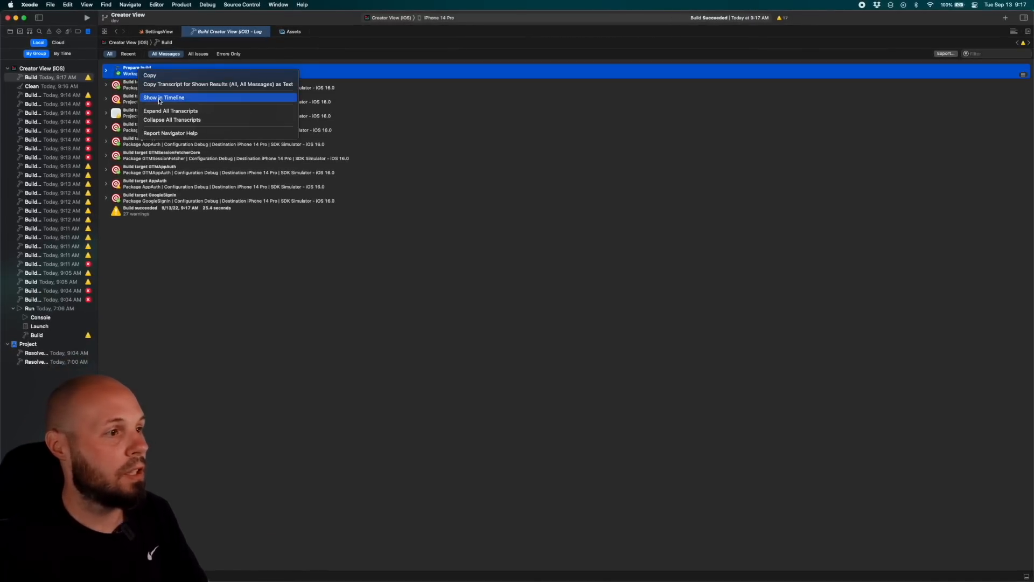
click(164, 97)
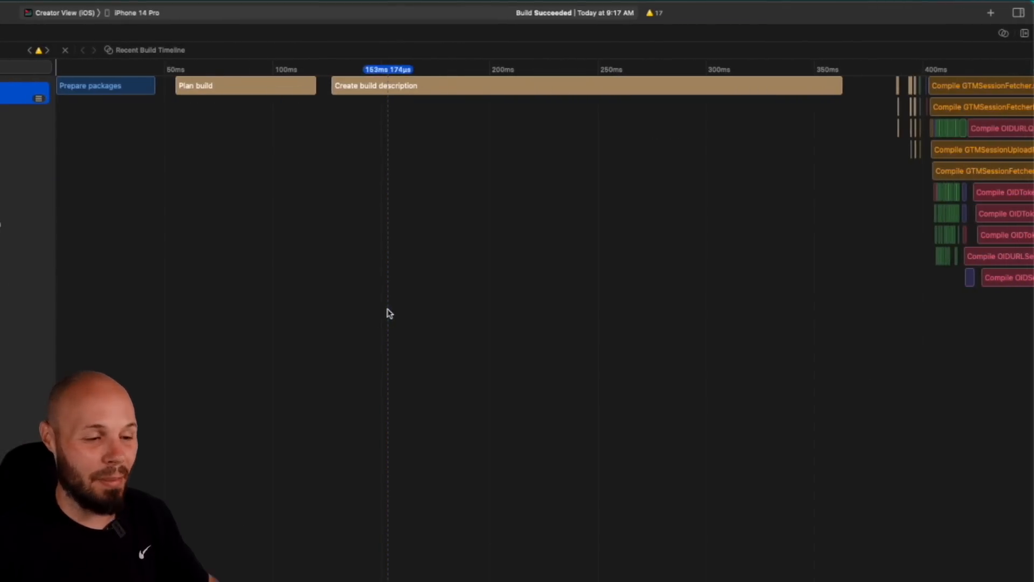
mouse_move(388, 280)
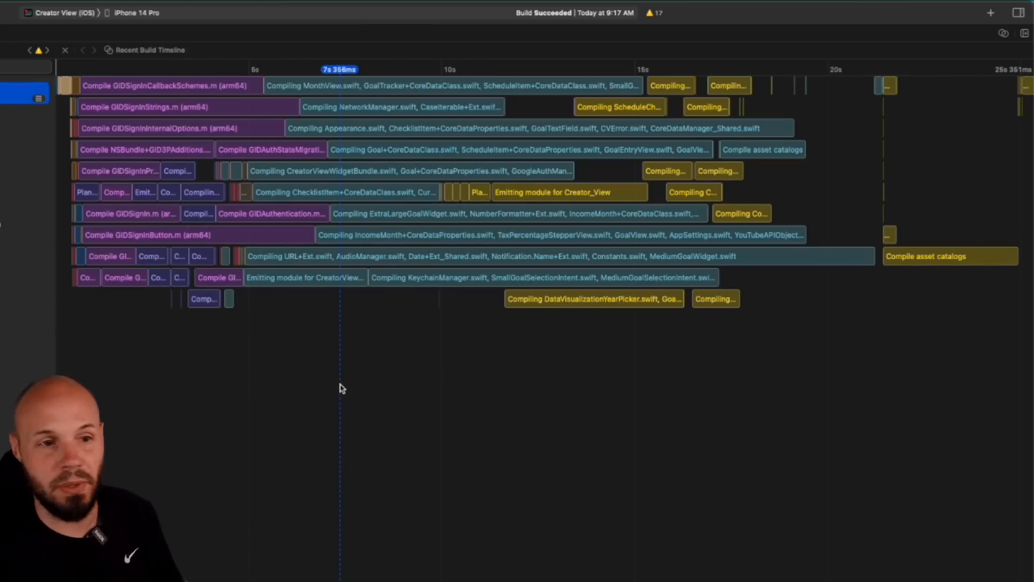
mouse_move(432, 359)
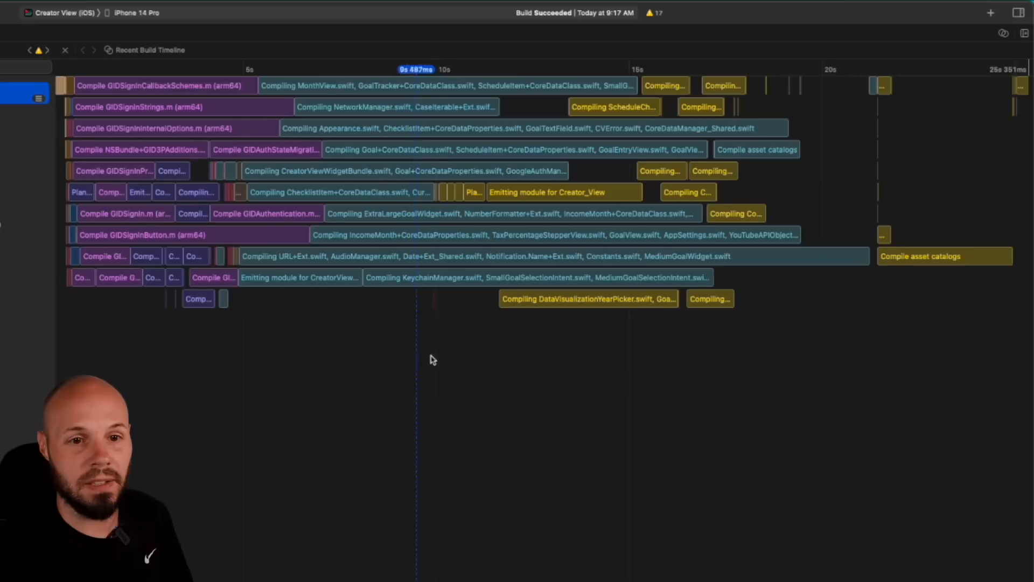